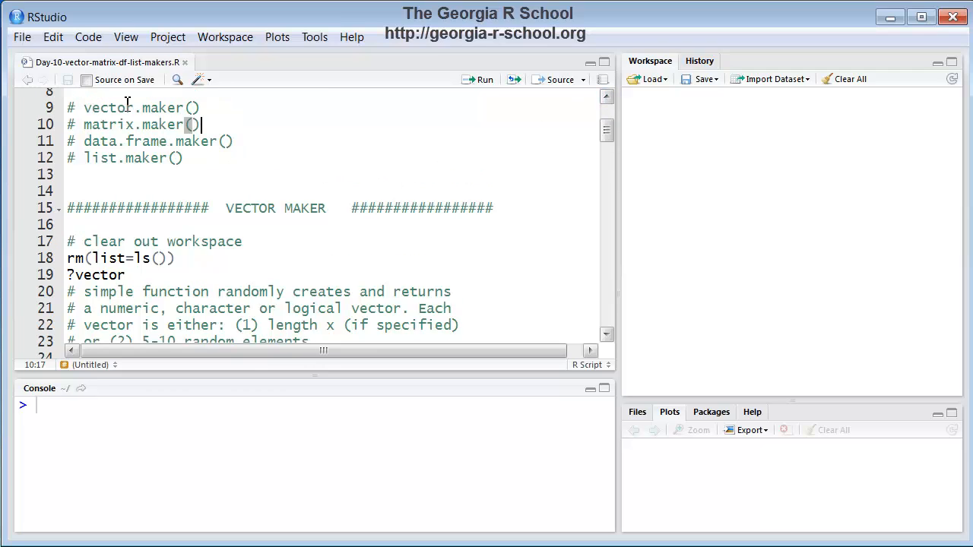
pyautogui.moveTo(157, 194)
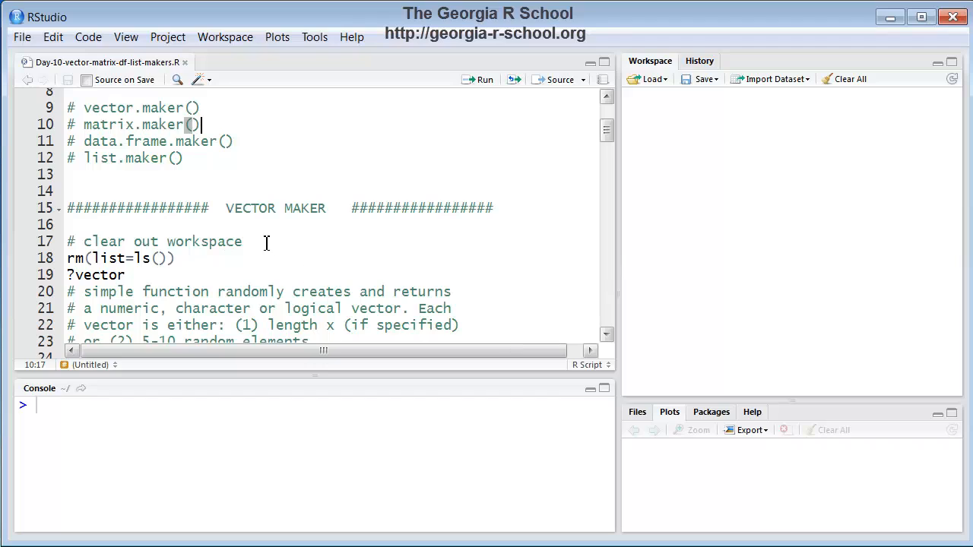
pyautogui.moveTo(589, 325)
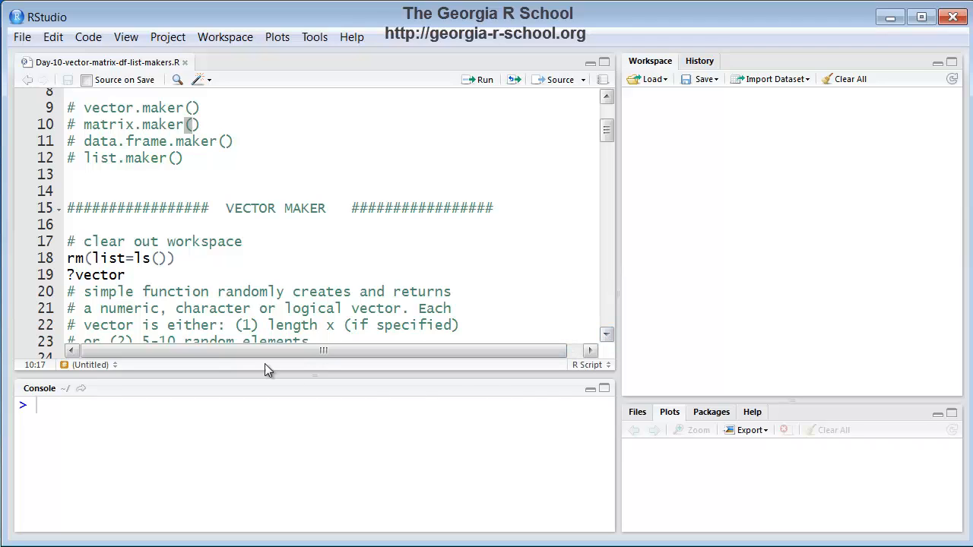
# Run rm(list=ls()) from the script to clear the workspace
pyautogui.click(79, 274)
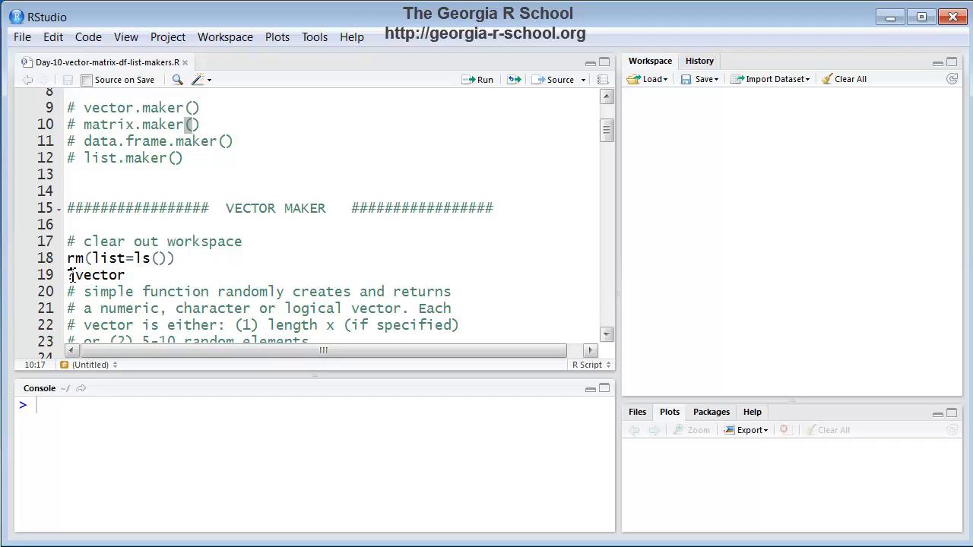
pyautogui.click(68, 275)
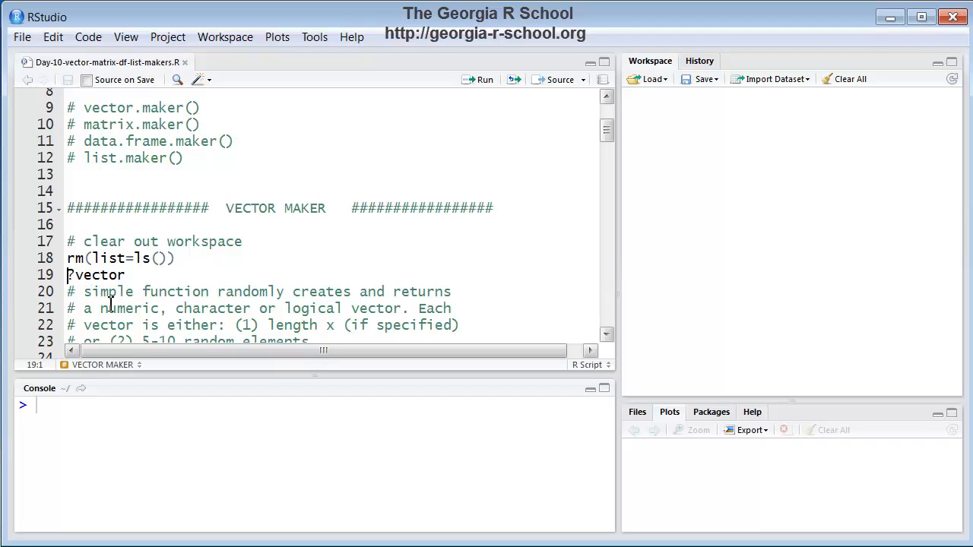
pyautogui.moveTo(339, 211)
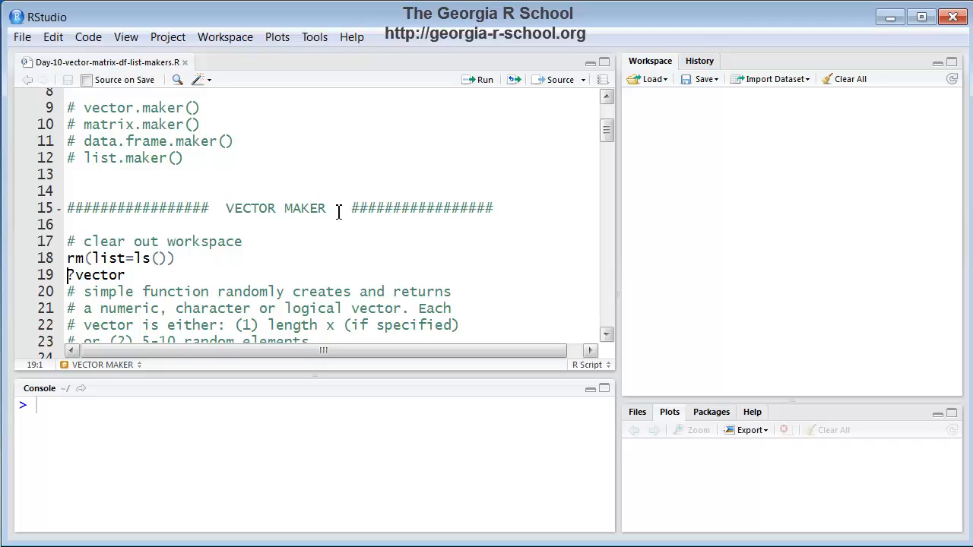
pyautogui.moveTo(136, 297)
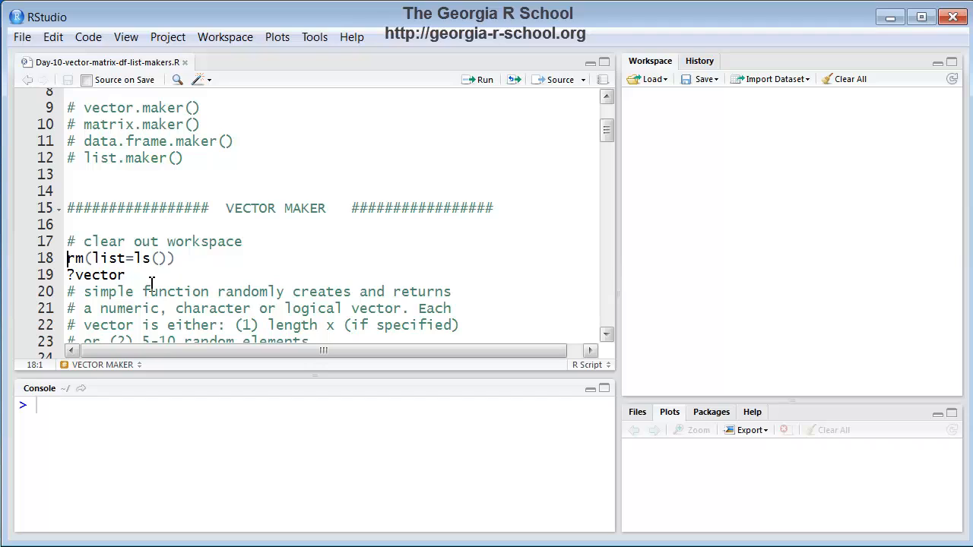
pyautogui.moveTo(838, 317)
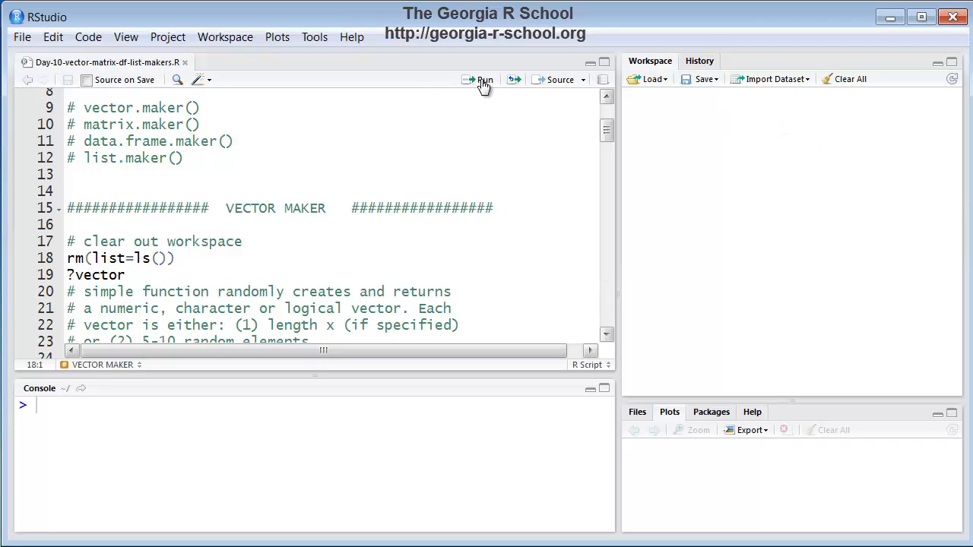
pyautogui.click(480, 79)
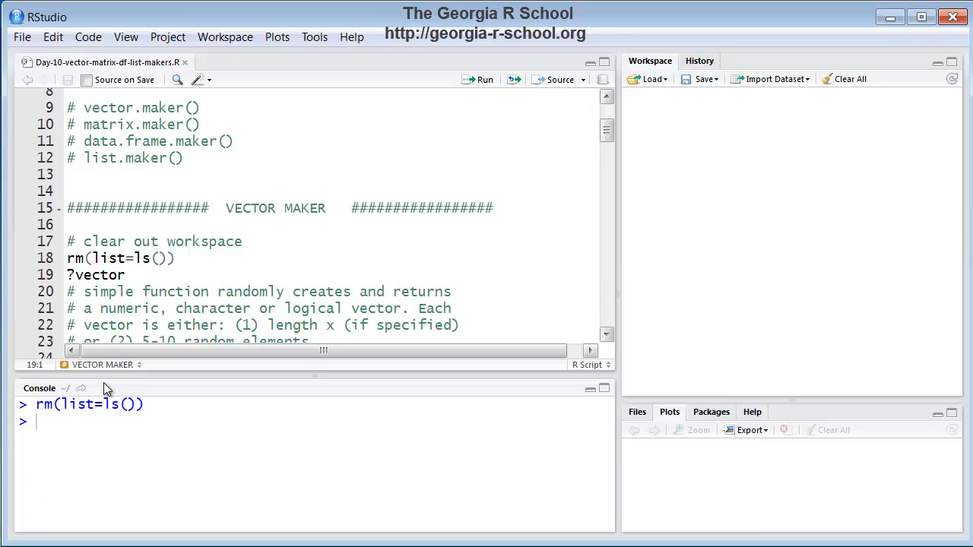
pyautogui.moveTo(707, 124)
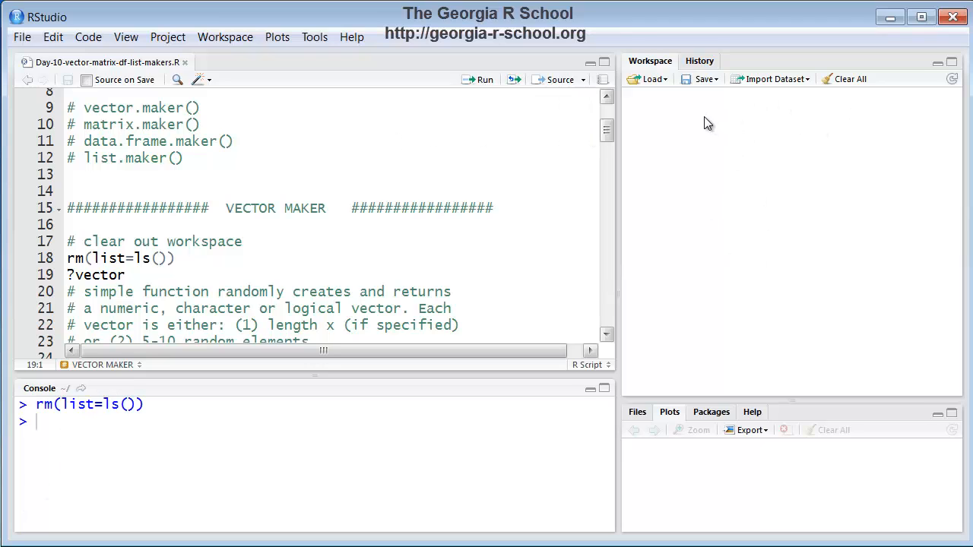
pyautogui.moveTo(349, 318)
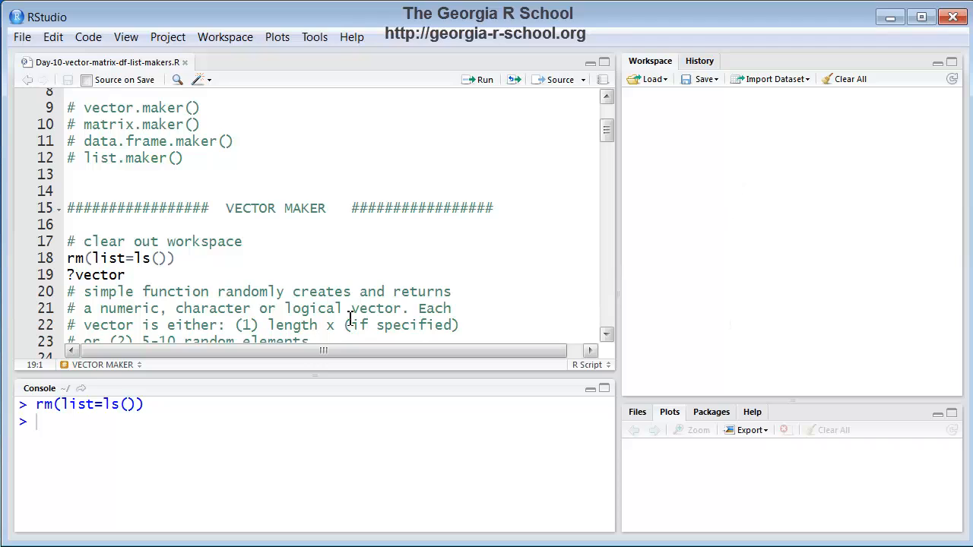
pyautogui.moveTo(319, 129)
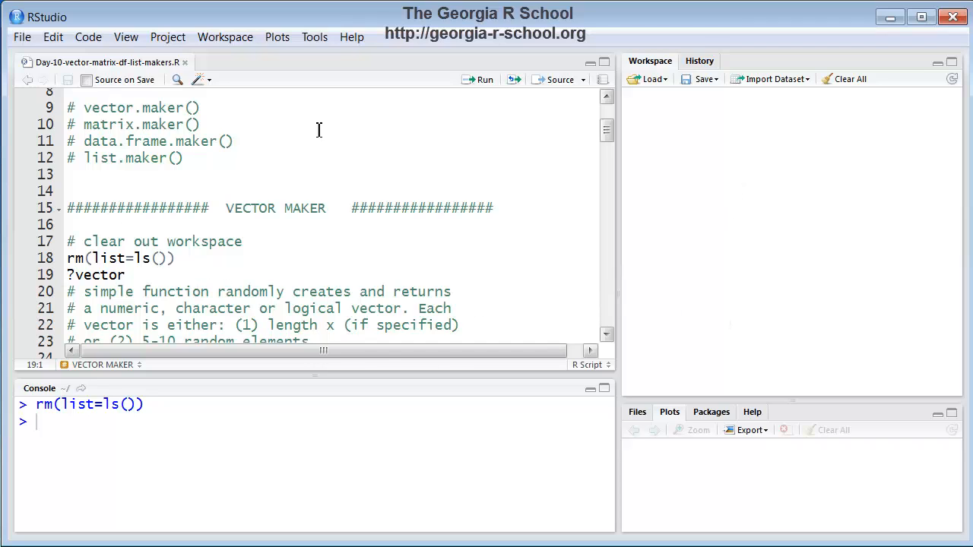
pyautogui.moveTo(485, 80)
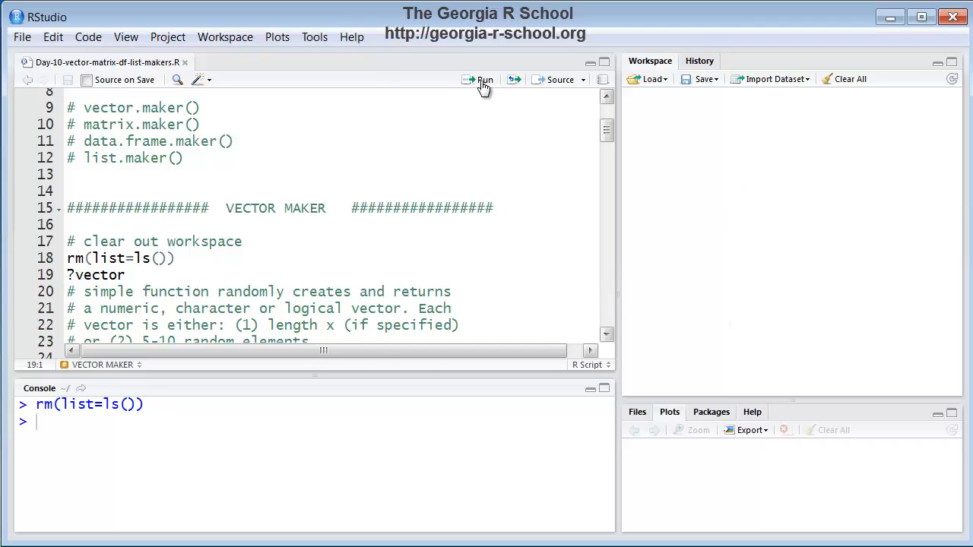
# Run ?vector to show the Vectors help page and highlight the mode argument in its usage
pyautogui.click(479, 79)
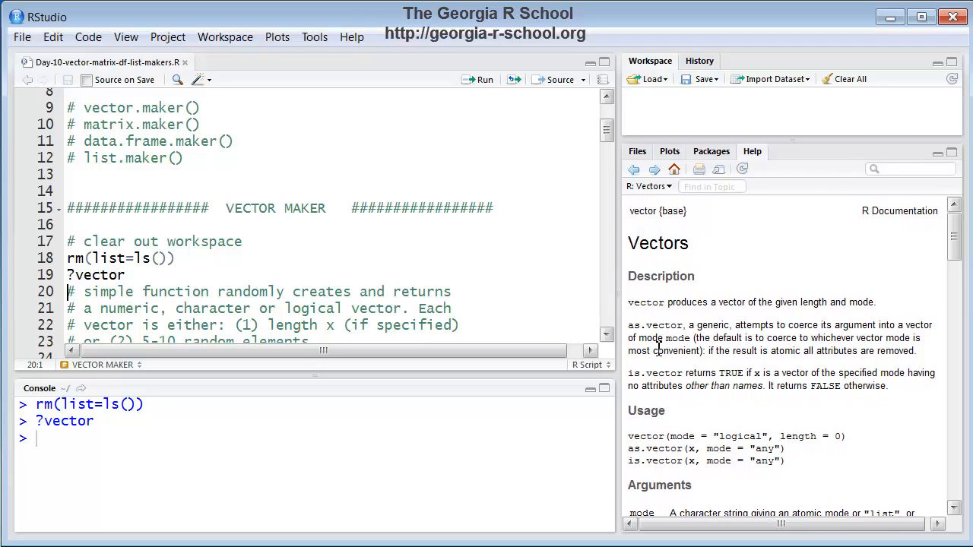
pyautogui.moveTo(640, 336)
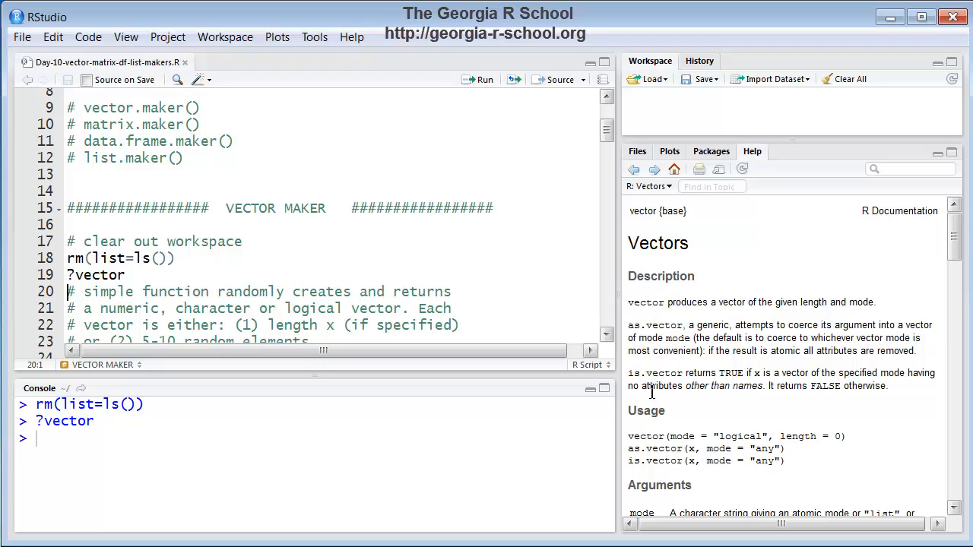
pyautogui.moveTo(653, 392)
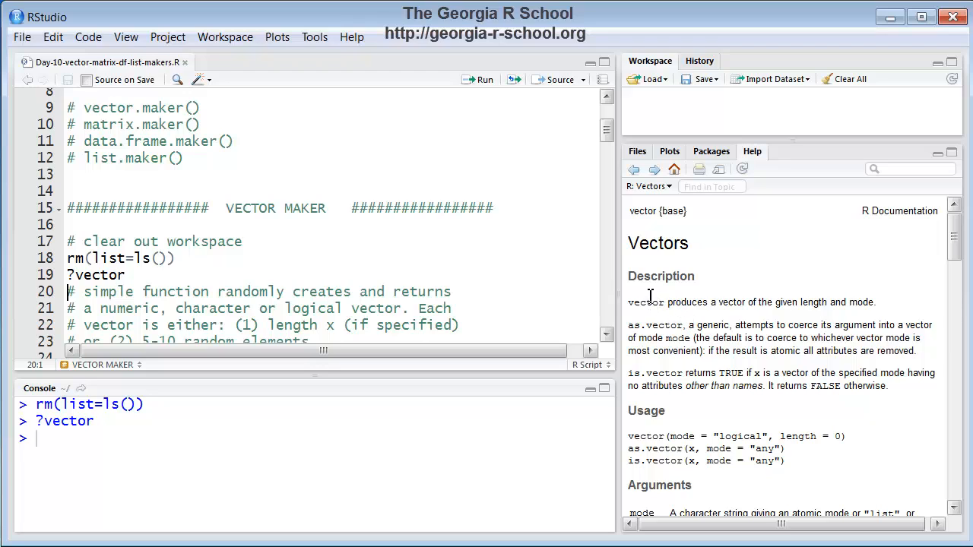
pyautogui.moveTo(658, 308)
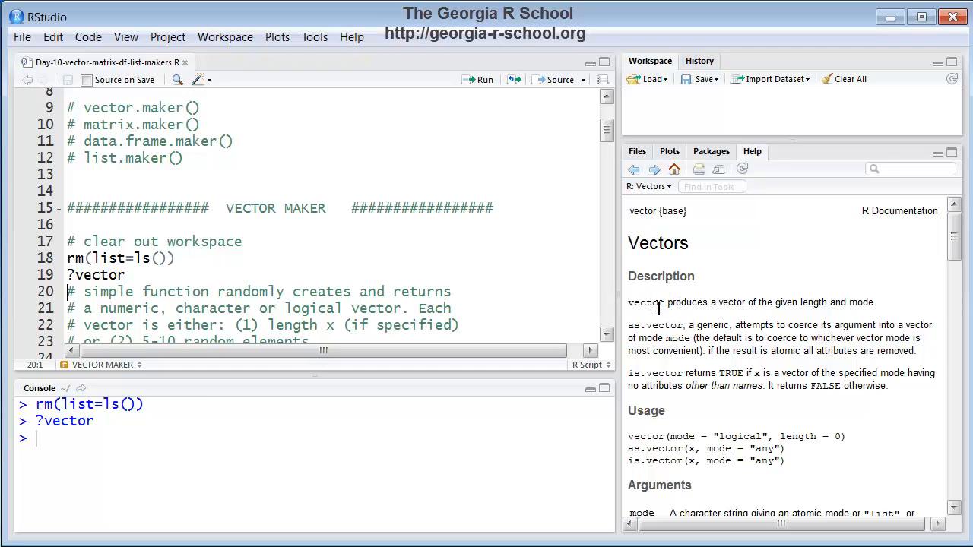
pyautogui.moveTo(655, 308)
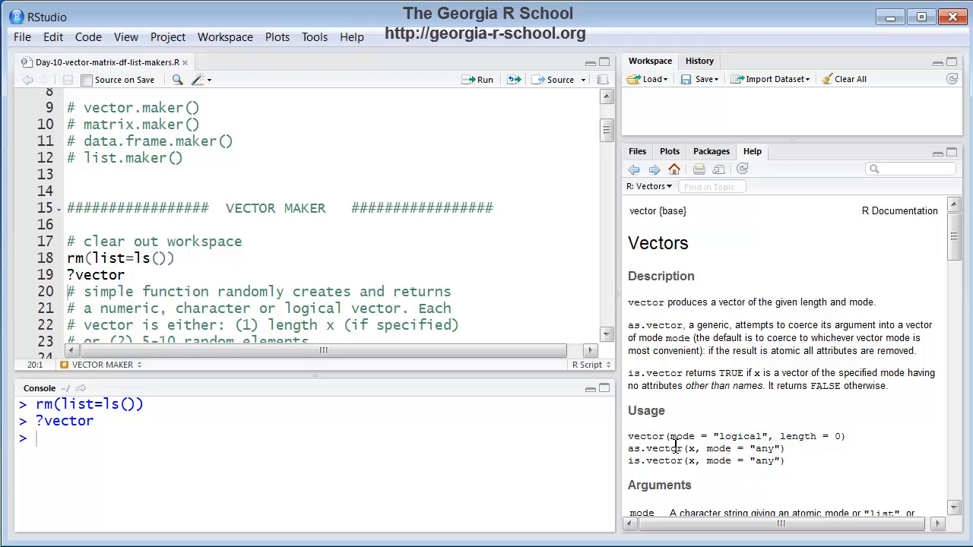
pyautogui.doubleClick(682, 436)
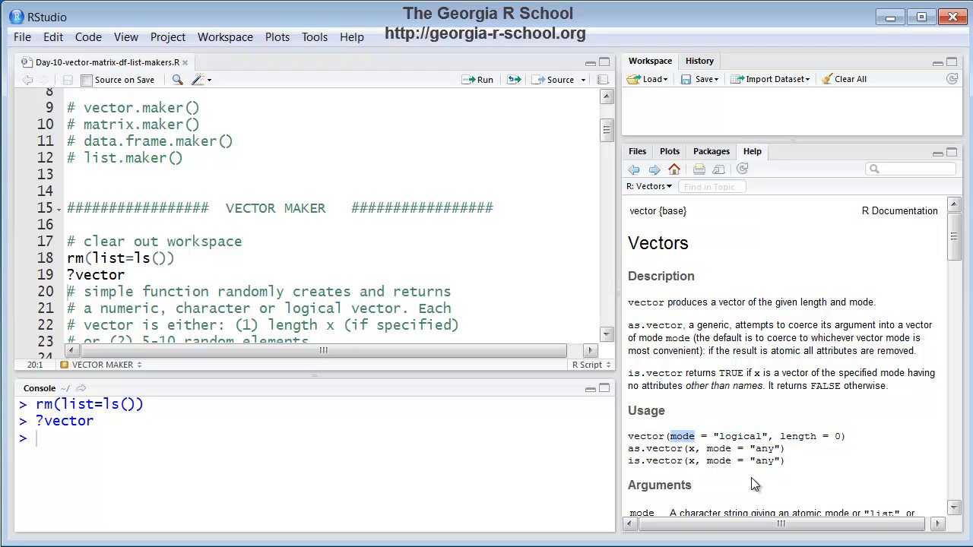
pyautogui.moveTo(719, 437)
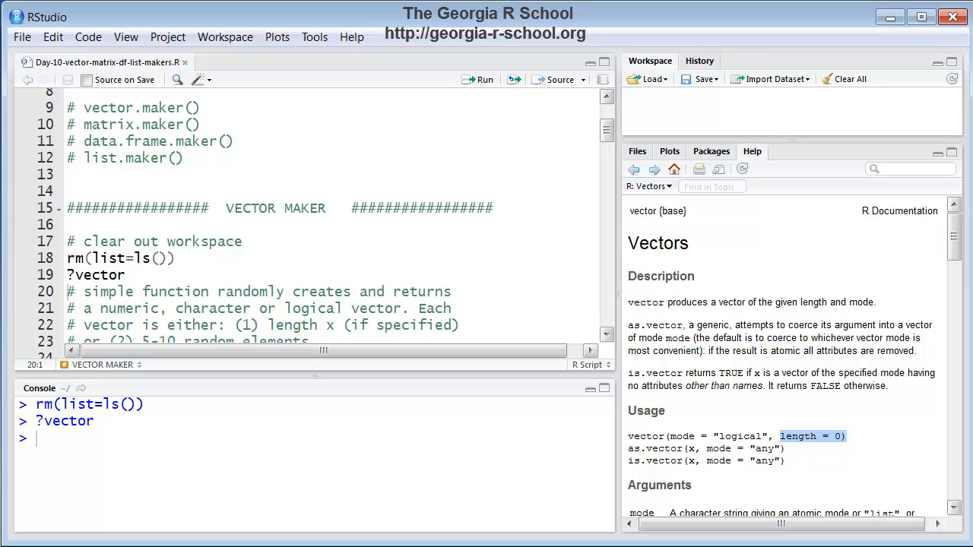
pyautogui.moveTo(944, 460)
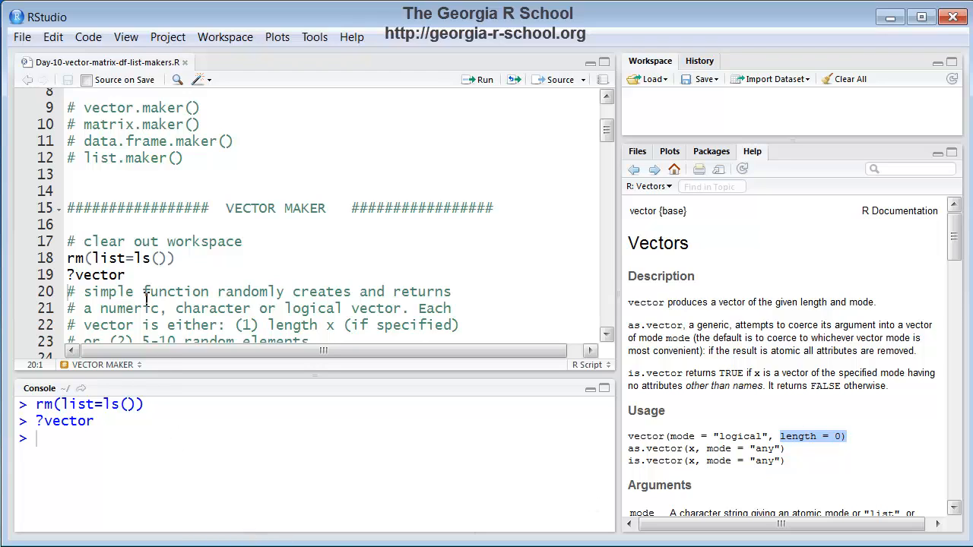
# Add a vector() line below ?vector and run it, returning logical(0)
pyautogui.click(126, 274)
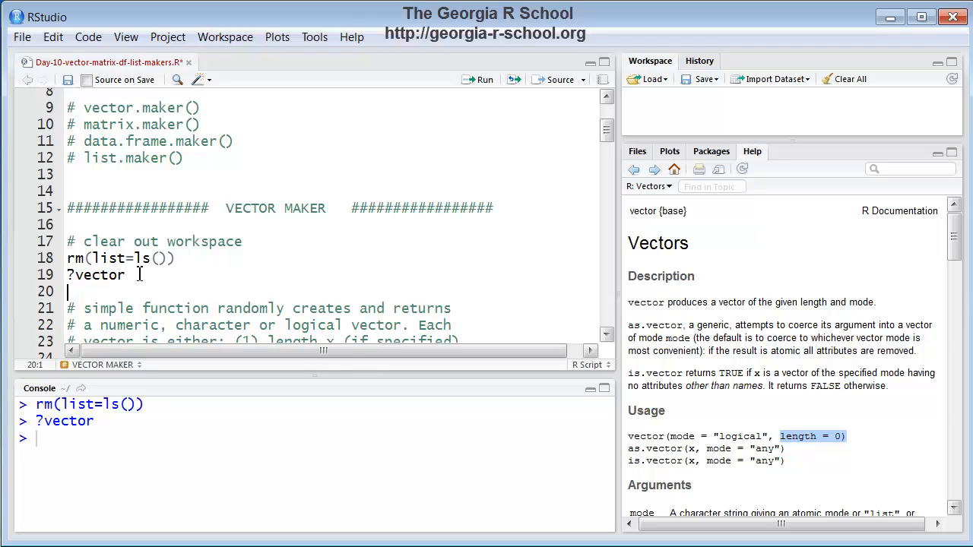
pyautogui.write('vector')
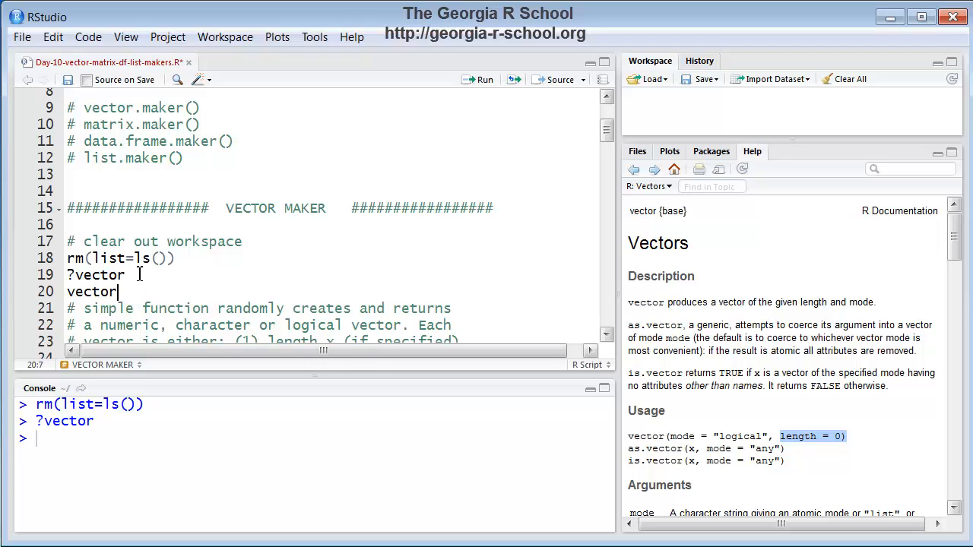
pyautogui.write('()')
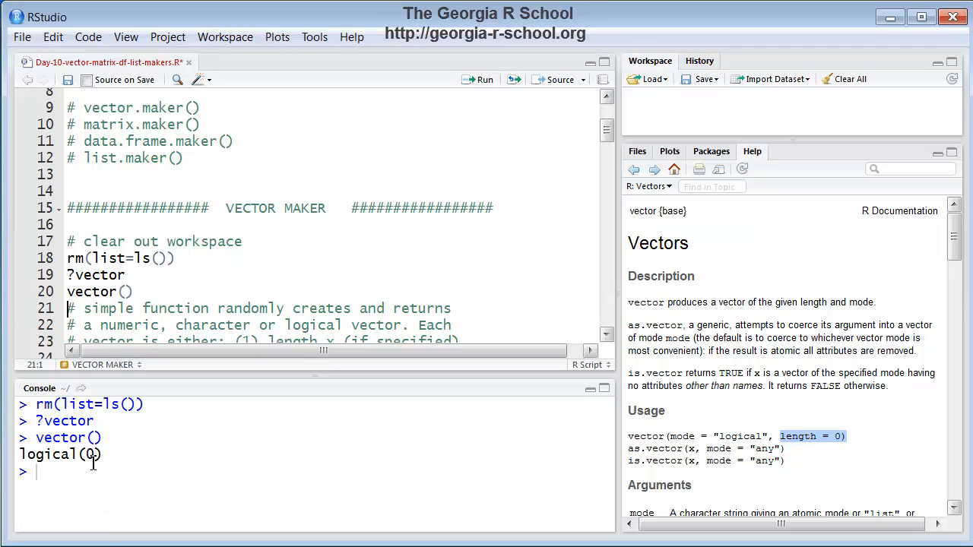
pyautogui.moveTo(124, 470)
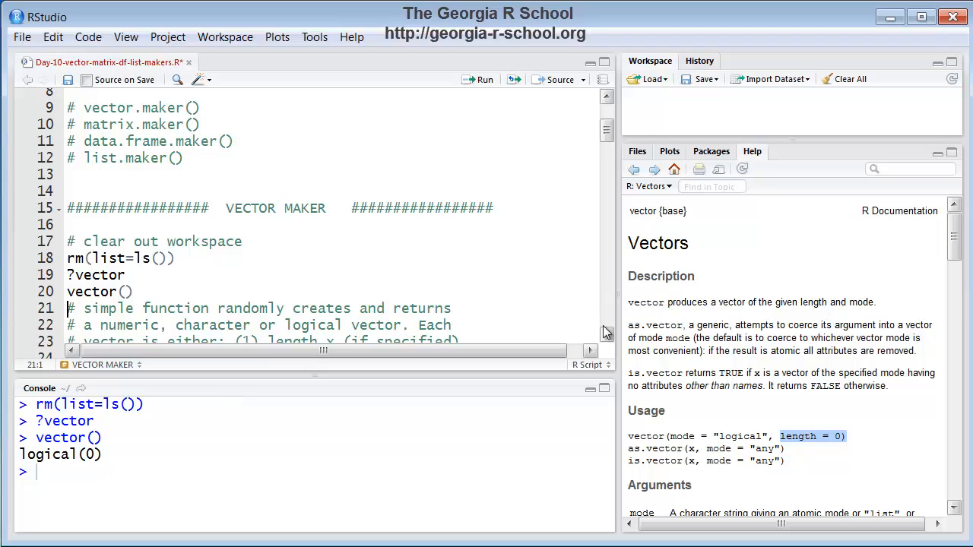
# Scroll the script down to show the vector.maker function definition
pyautogui.scroll(-3)
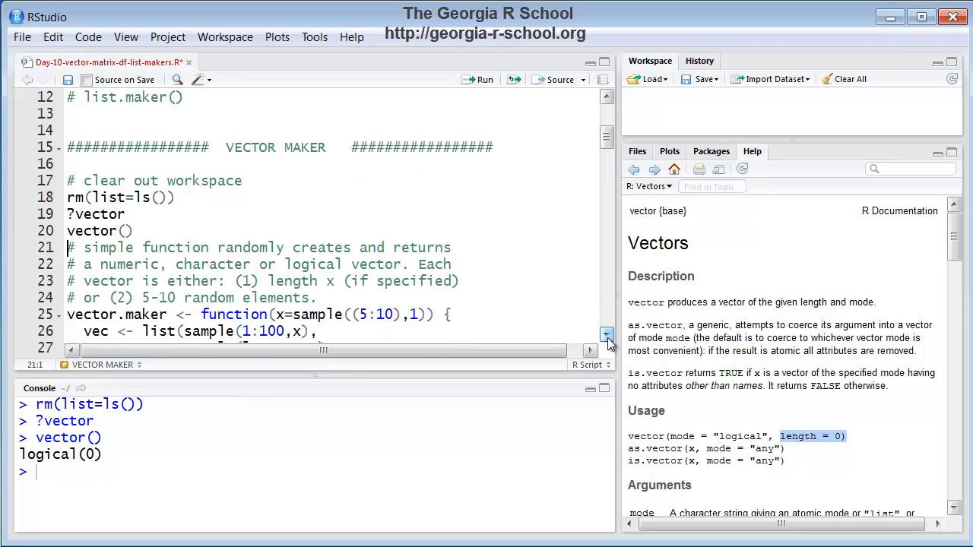
pyautogui.scroll(-3)
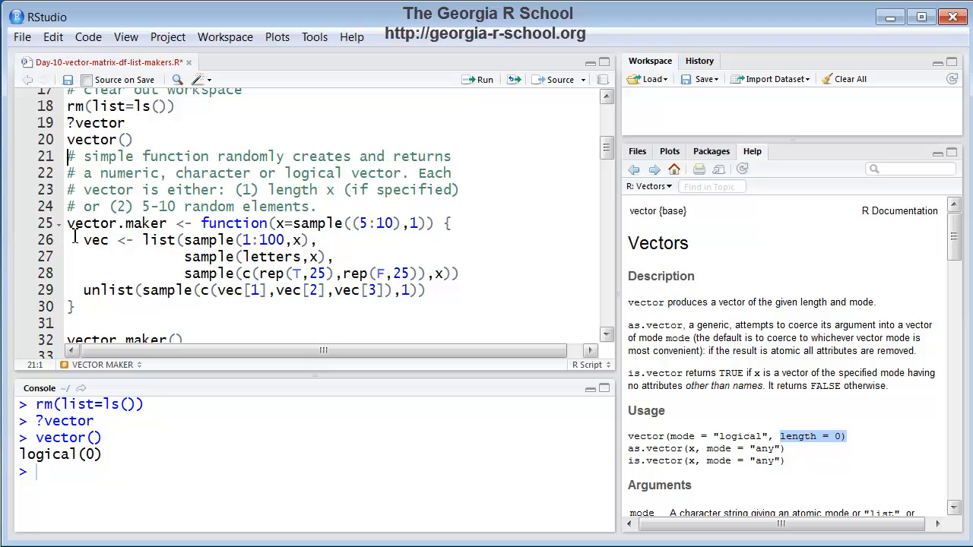
pyautogui.moveTo(68, 222); pyautogui.dragTo(85, 290)
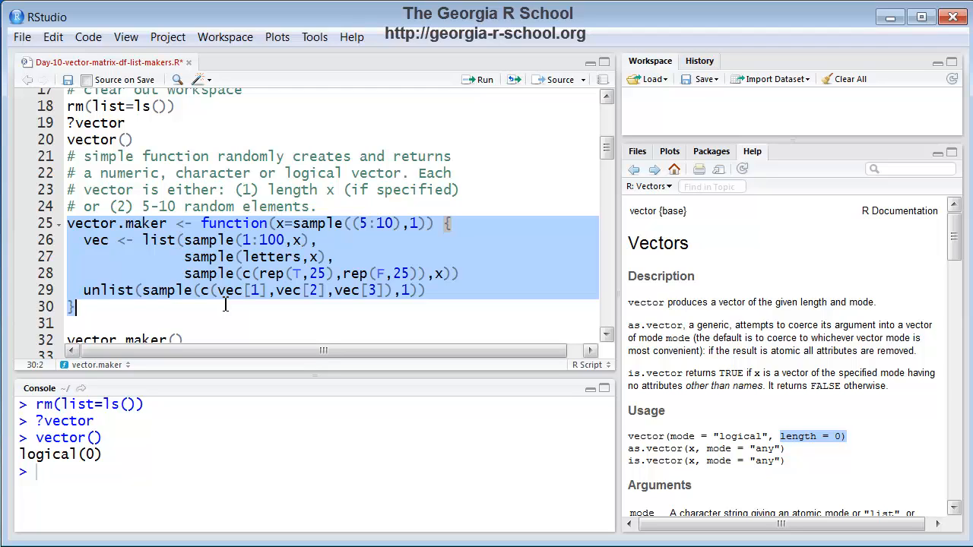
pyautogui.moveTo(200, 235)
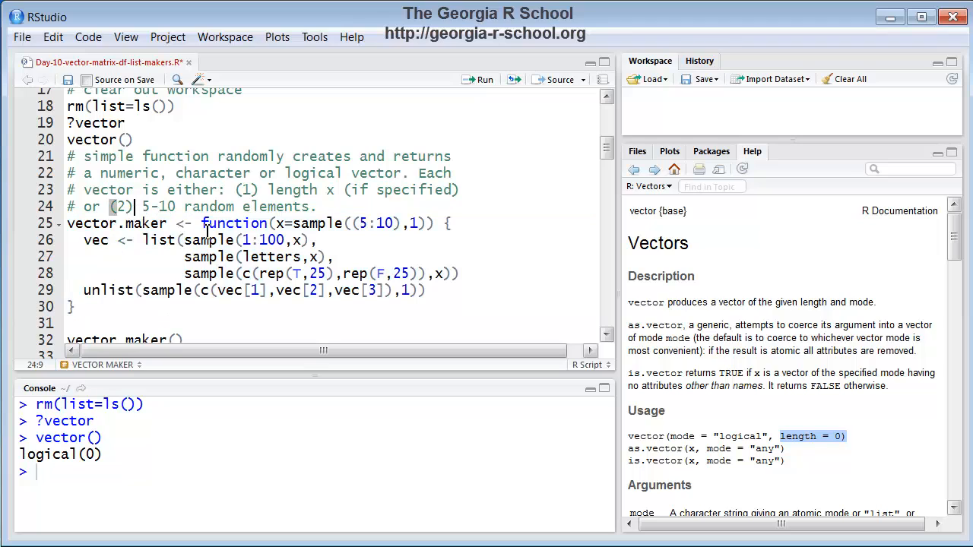
pyautogui.doubleClick(234, 223)
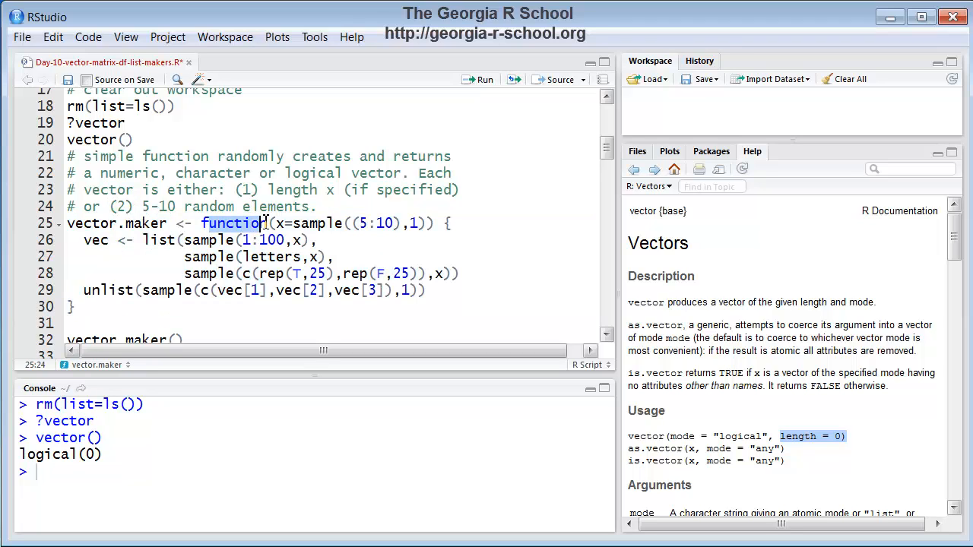
pyautogui.moveTo(308, 322)
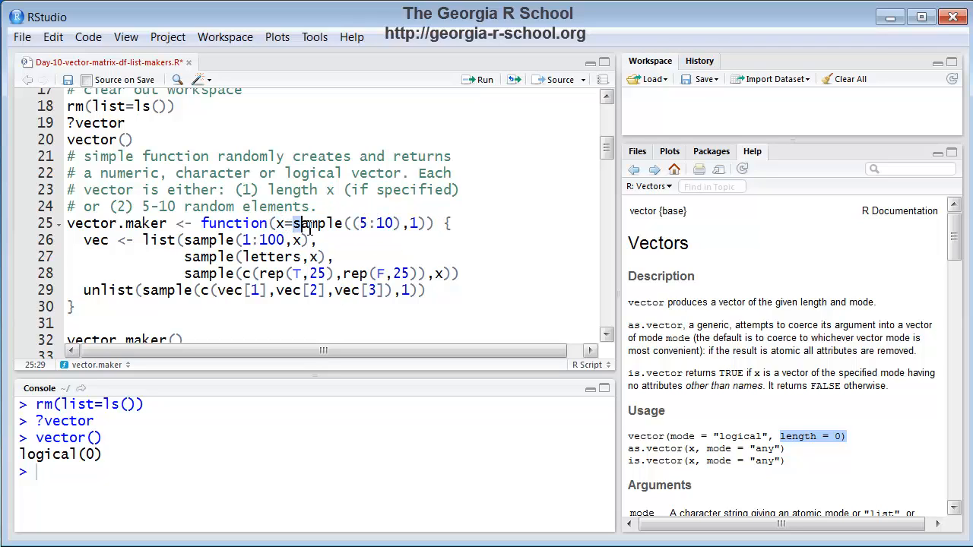
pyautogui.doubleClick(318, 222)
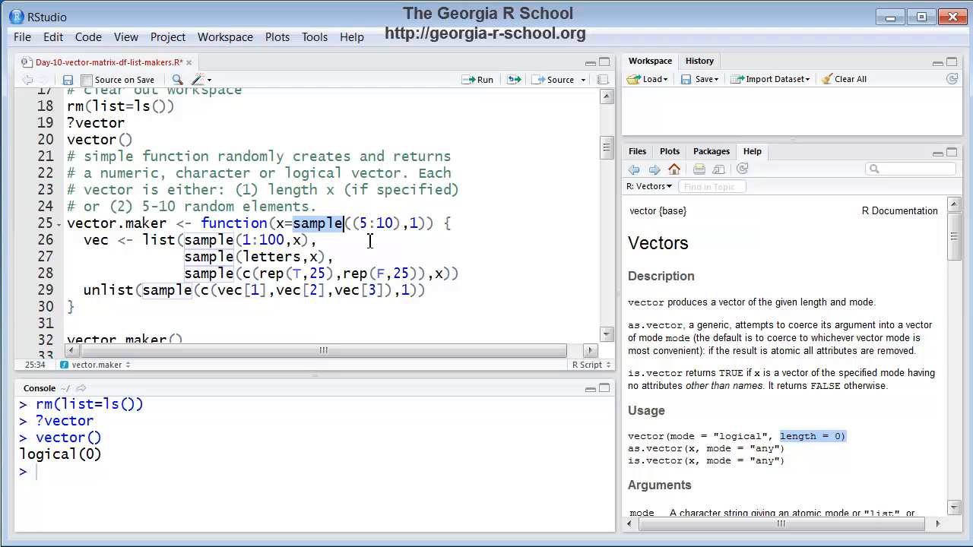
pyautogui.moveTo(370, 229)
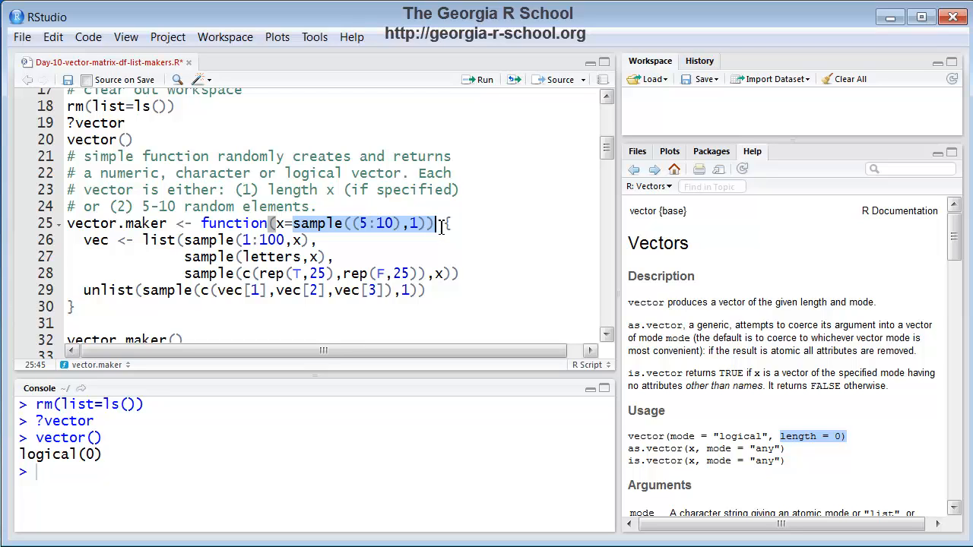
pyautogui.moveTo(417, 234)
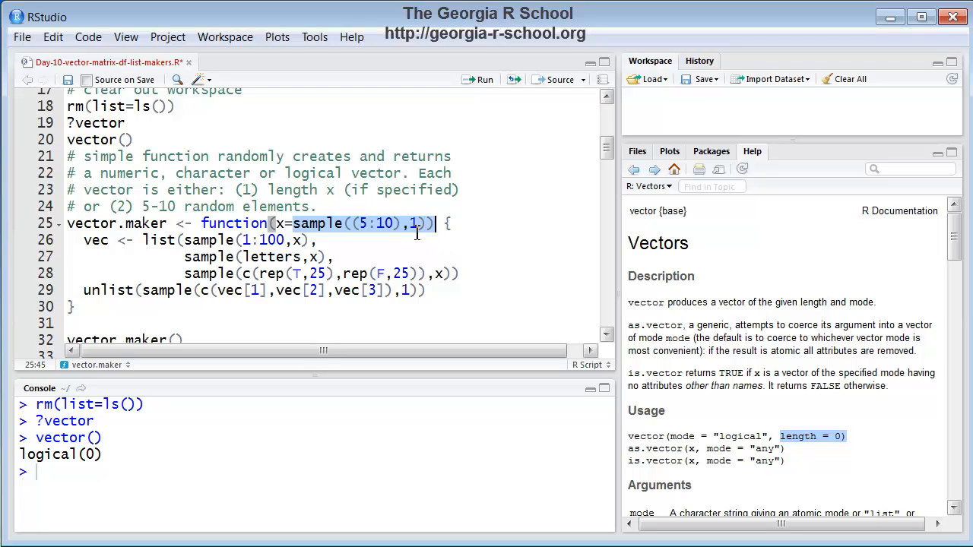
pyautogui.moveTo(392, 259)
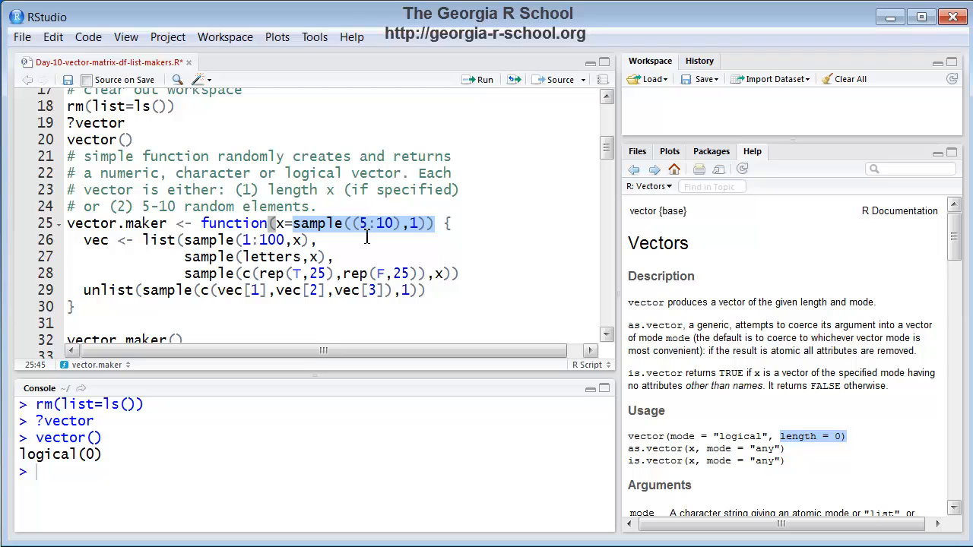
pyautogui.moveTo(417, 231)
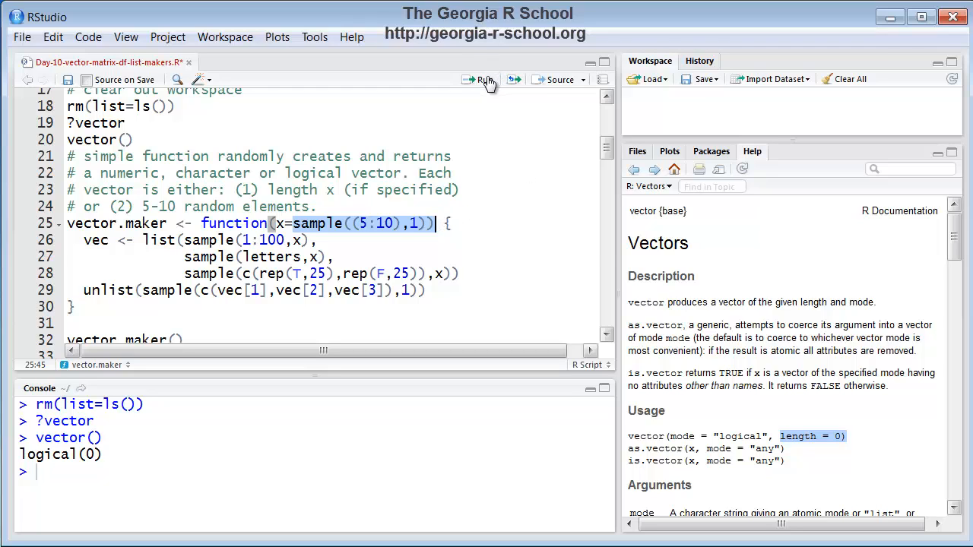
# Select sample((5:10),1) and run it repeatedly, getting random values between 5 and 10
pyautogui.click(484, 79)
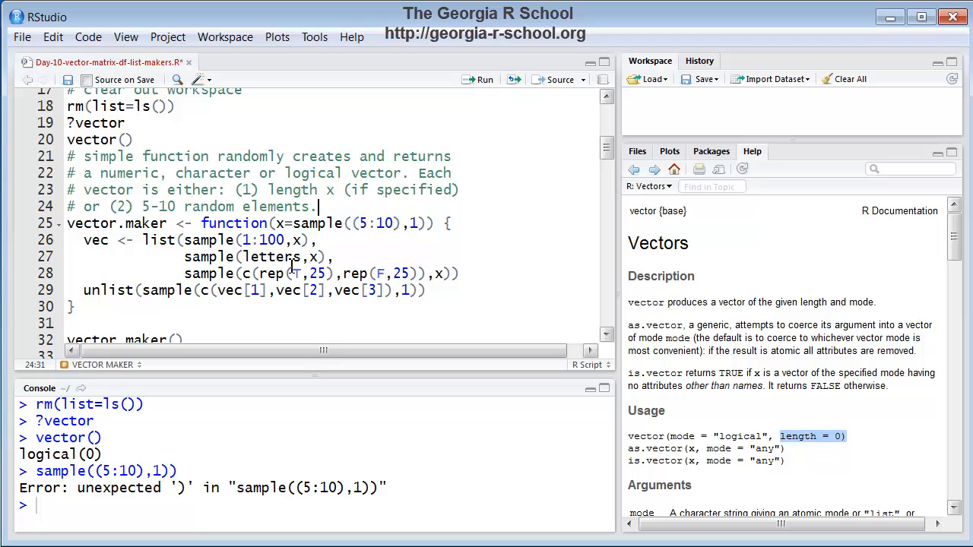
pyautogui.doubleClick(312, 223)
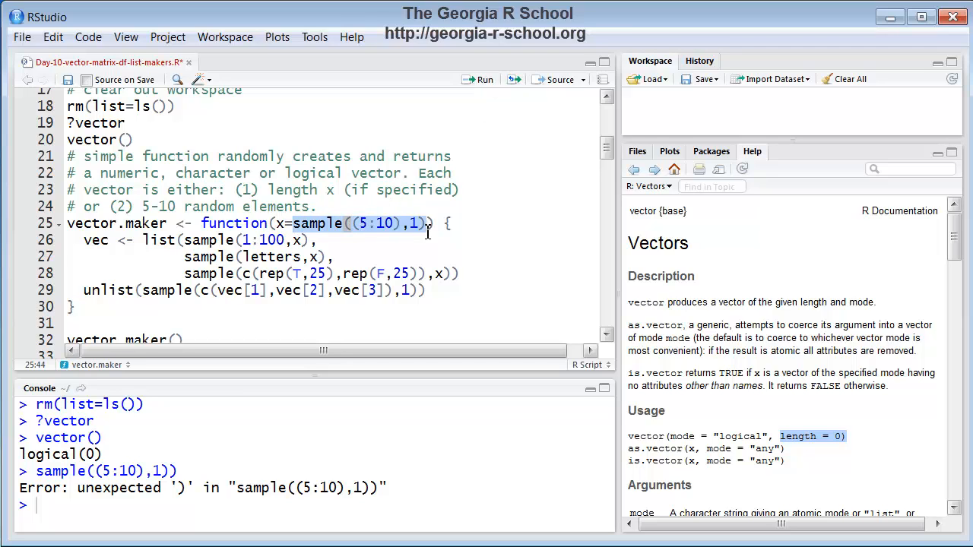
pyautogui.click(485, 80)
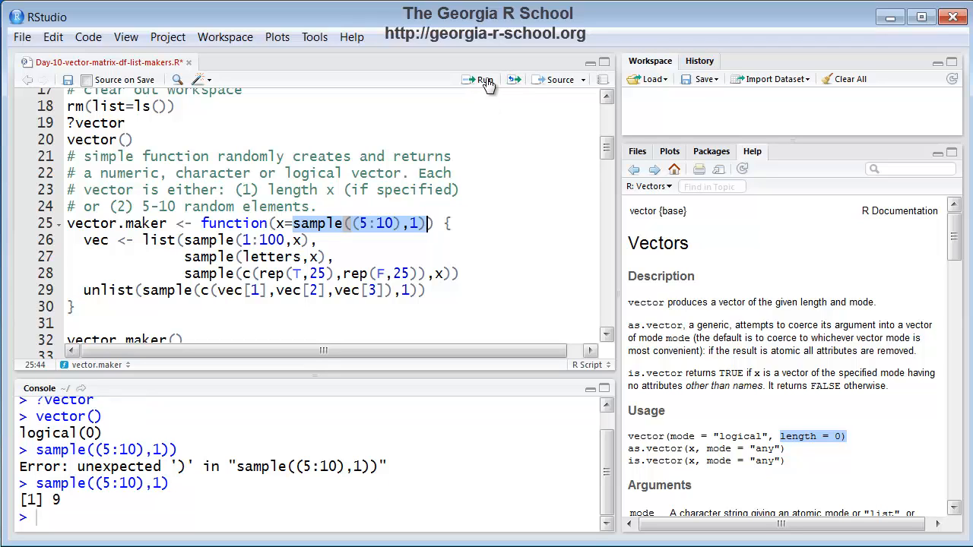
pyautogui.click(485, 80)
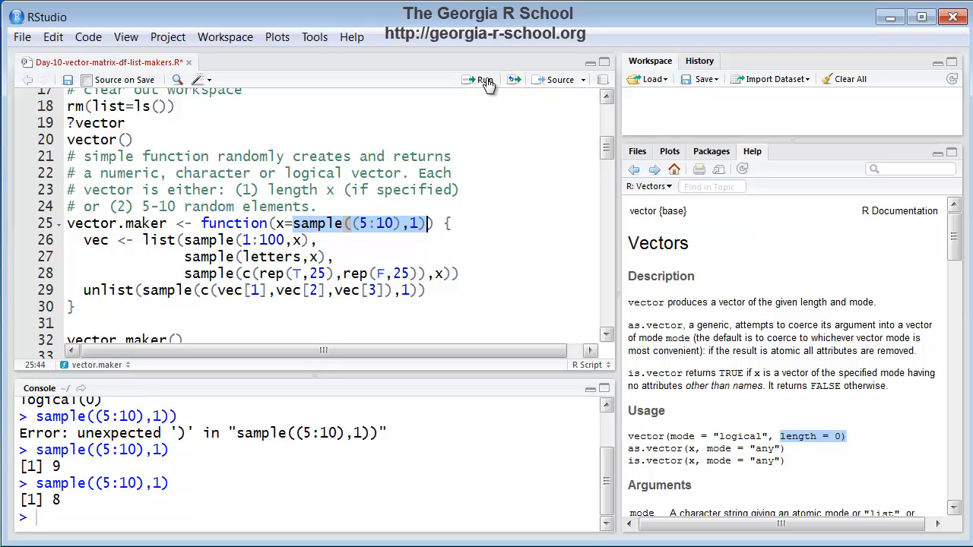
pyautogui.click(484, 80)
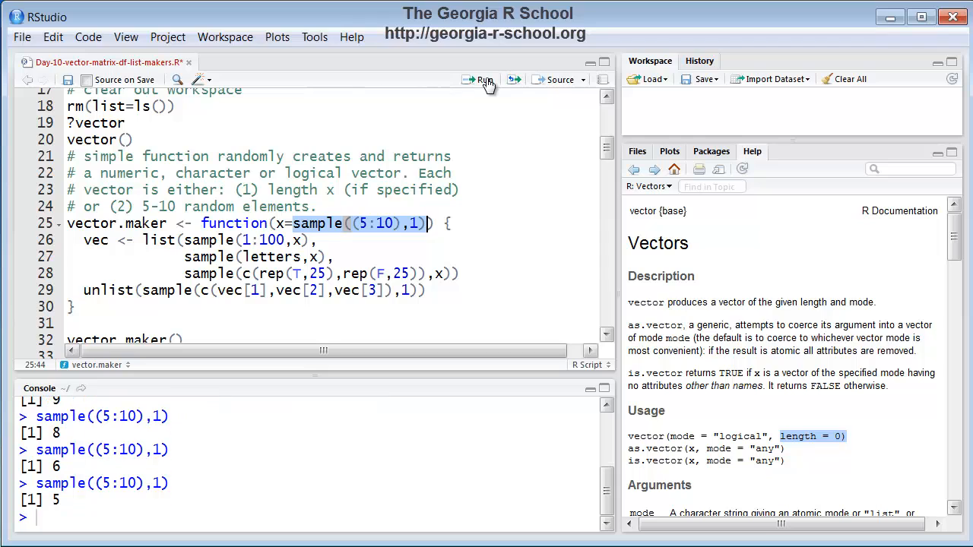
pyautogui.click(484, 79)
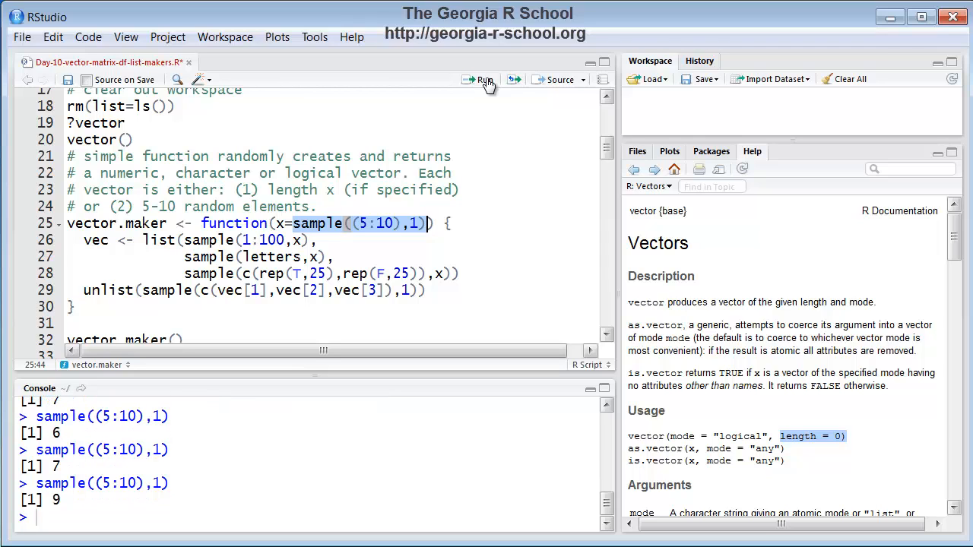
pyautogui.click(485, 80)
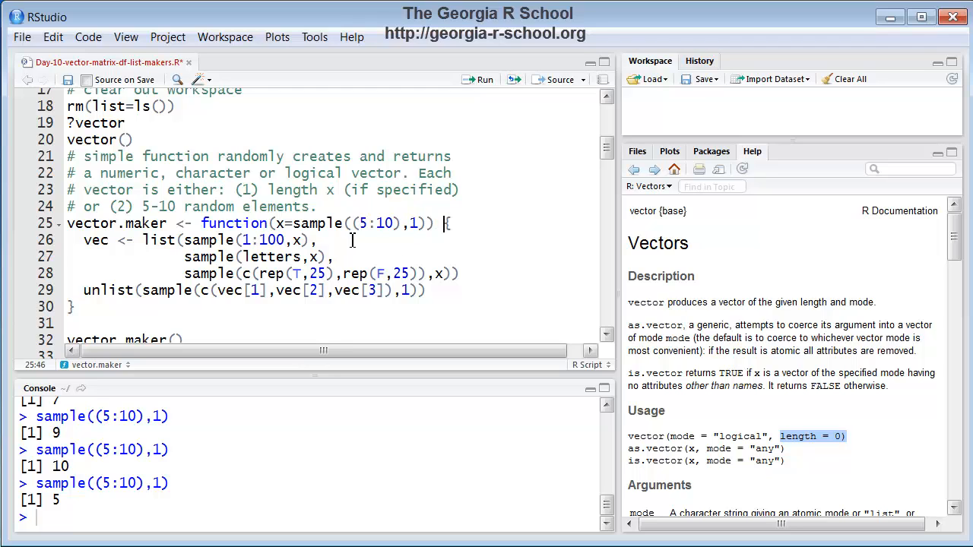
pyautogui.moveTo(89, 244)
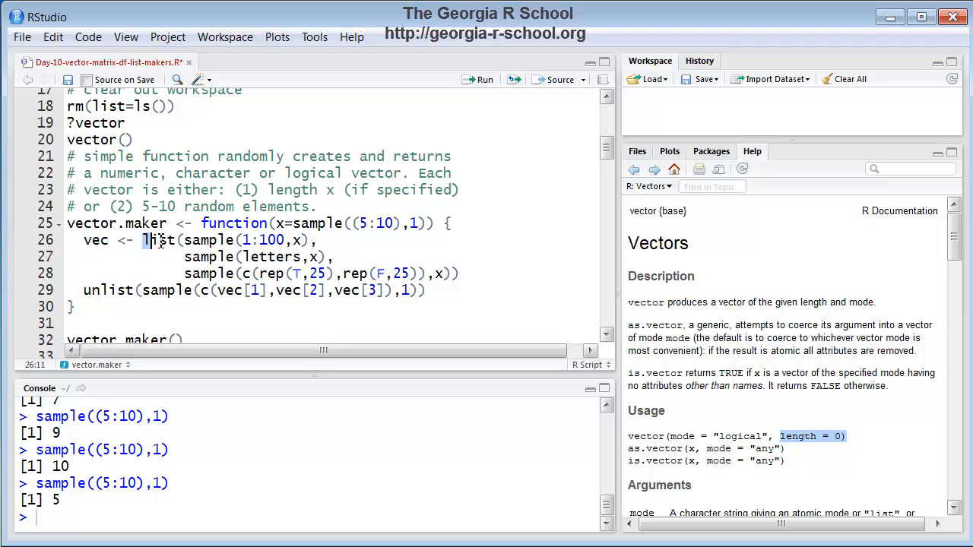
pyautogui.doubleClick(158, 240)
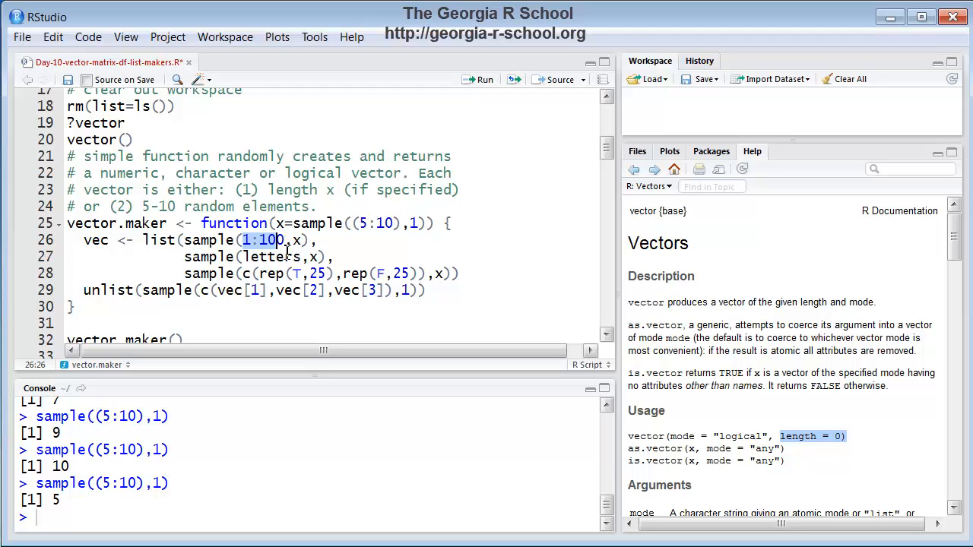
pyautogui.click(281, 223)
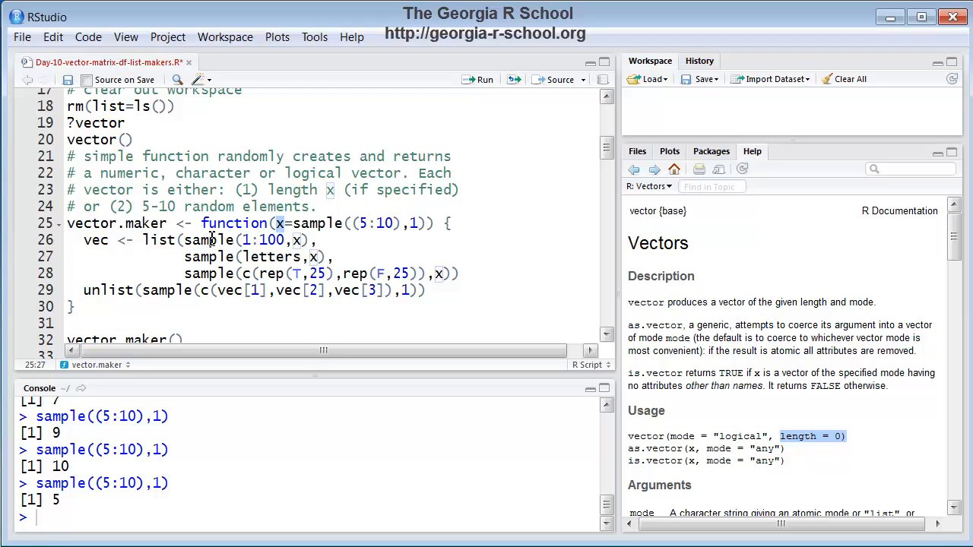
pyautogui.moveTo(265, 263)
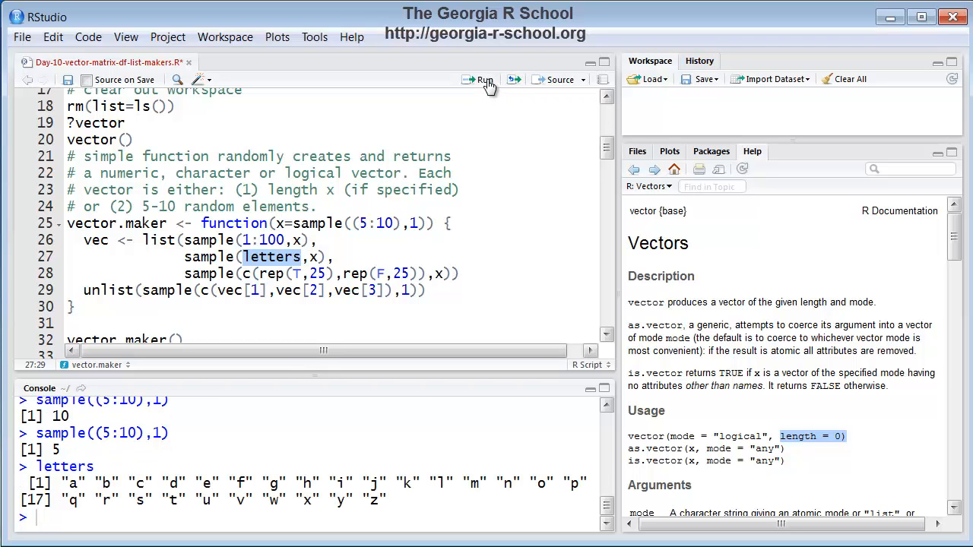
pyautogui.moveTo(484, 79)
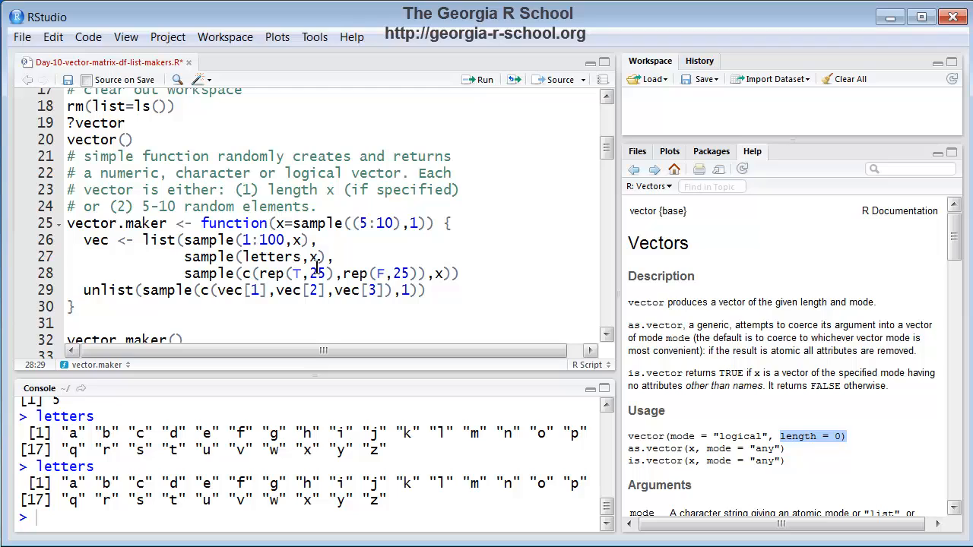
pyautogui.moveTo(303, 284)
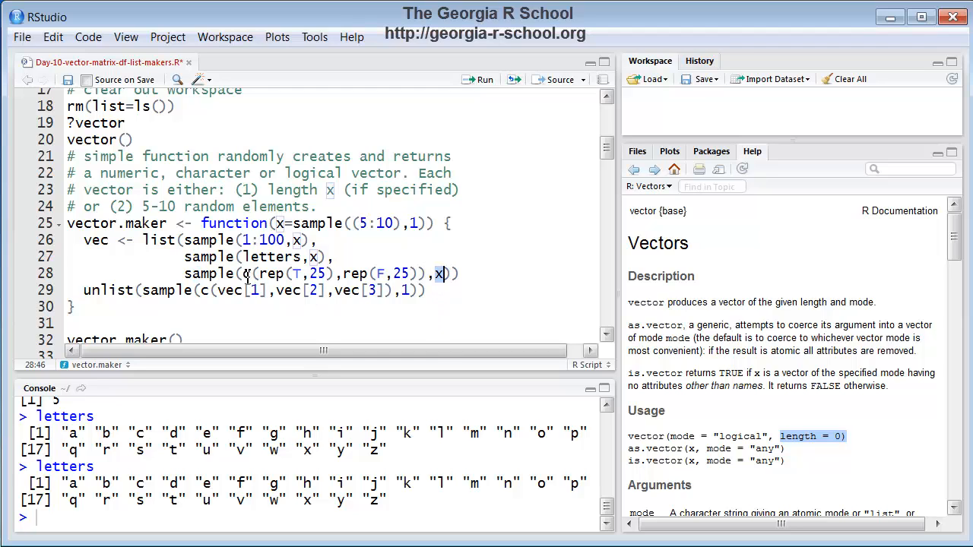
# Select and run c(rep(T,25),rep(F,25)), printing 25 TRUEs then 25 FALSEs
pyautogui.moveTo(243, 273); pyautogui.dragTo(422, 274)
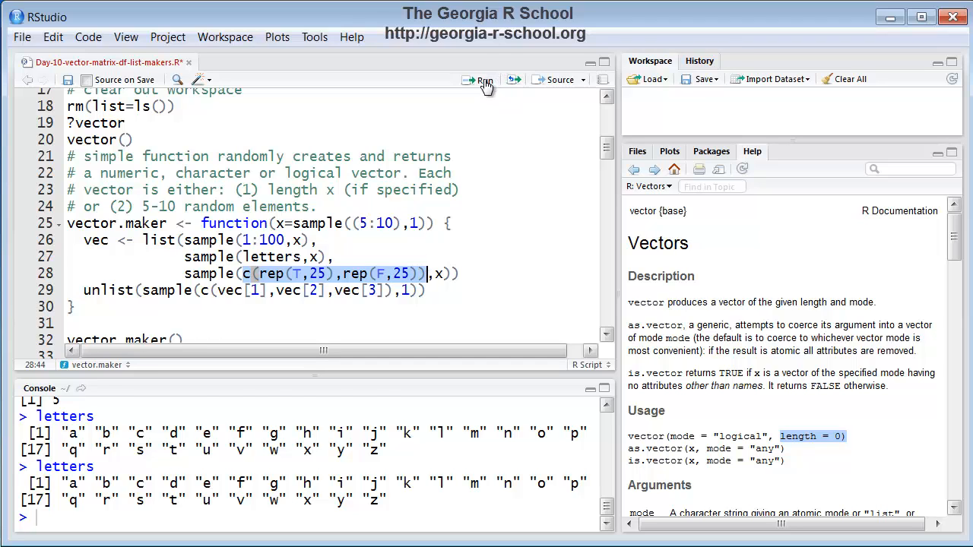
pyautogui.click(485, 80)
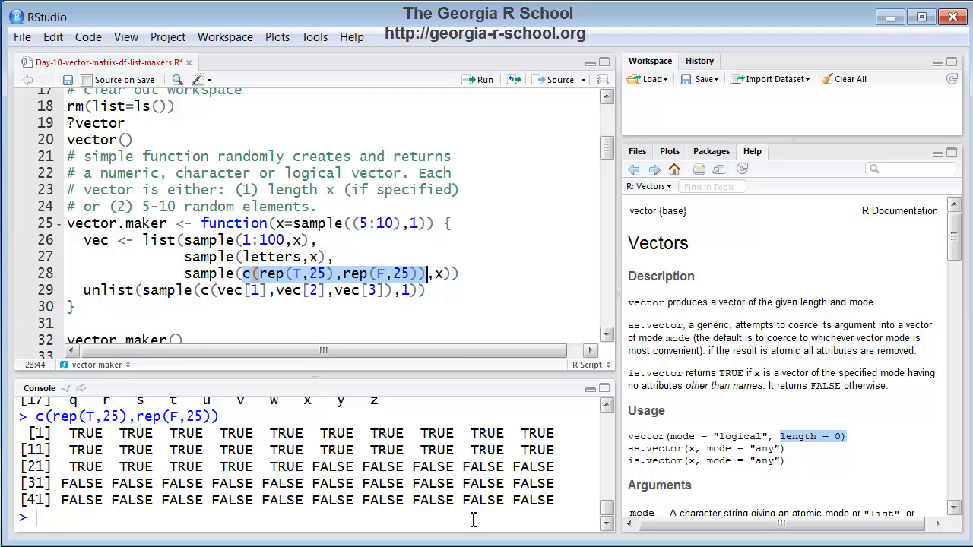
pyautogui.moveTo(349, 400)
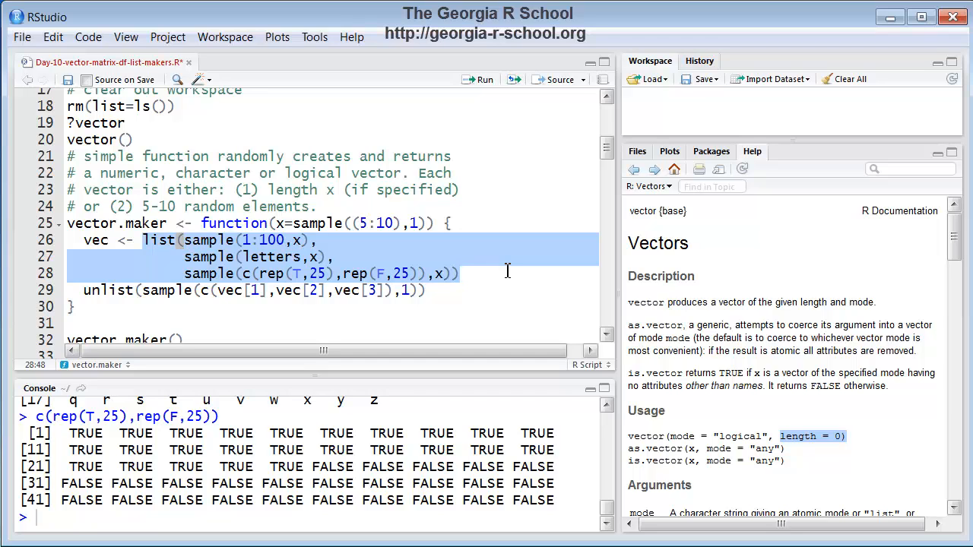
pyautogui.click(86, 290)
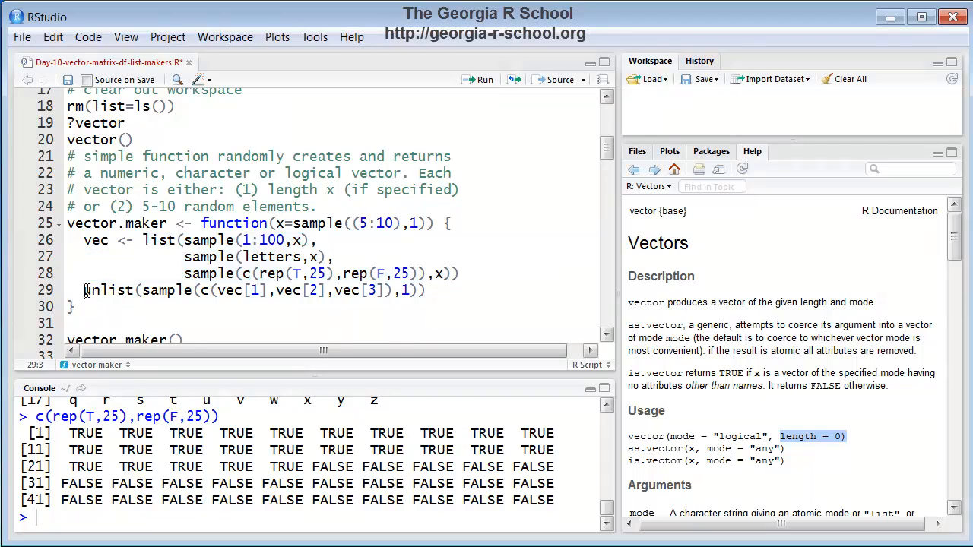
pyautogui.moveTo(83, 290); pyautogui.dragTo(289, 289)
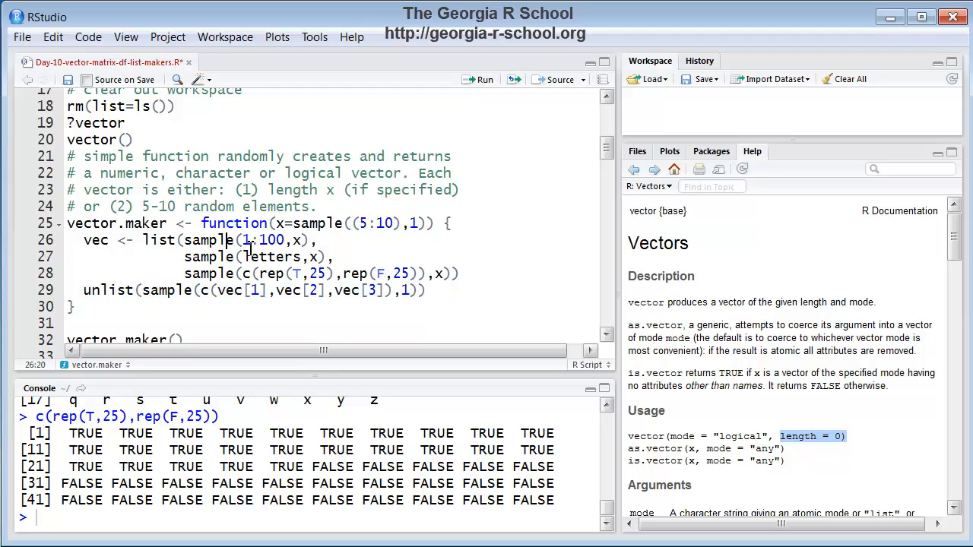
pyautogui.moveTo(242, 240); pyautogui.dragTo(299, 256)
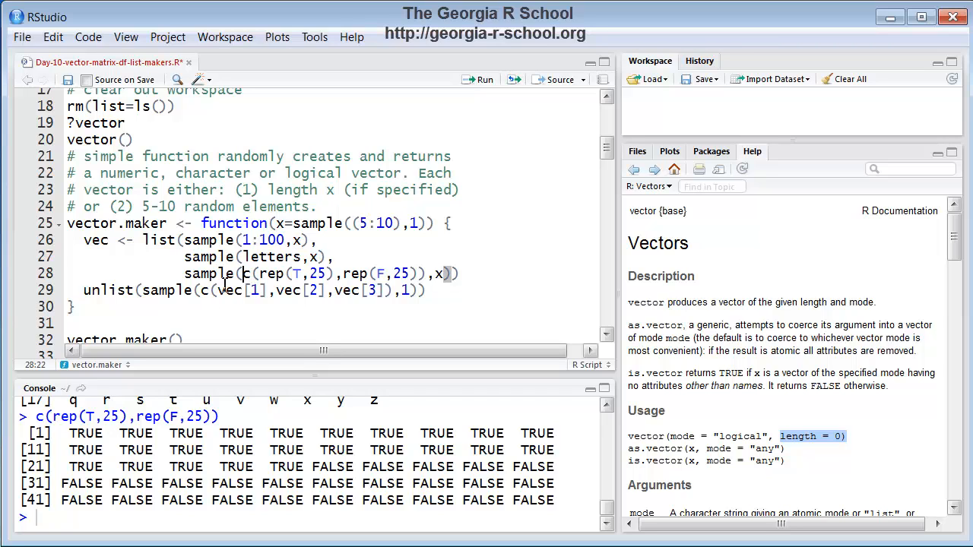
pyautogui.moveTo(141, 295)
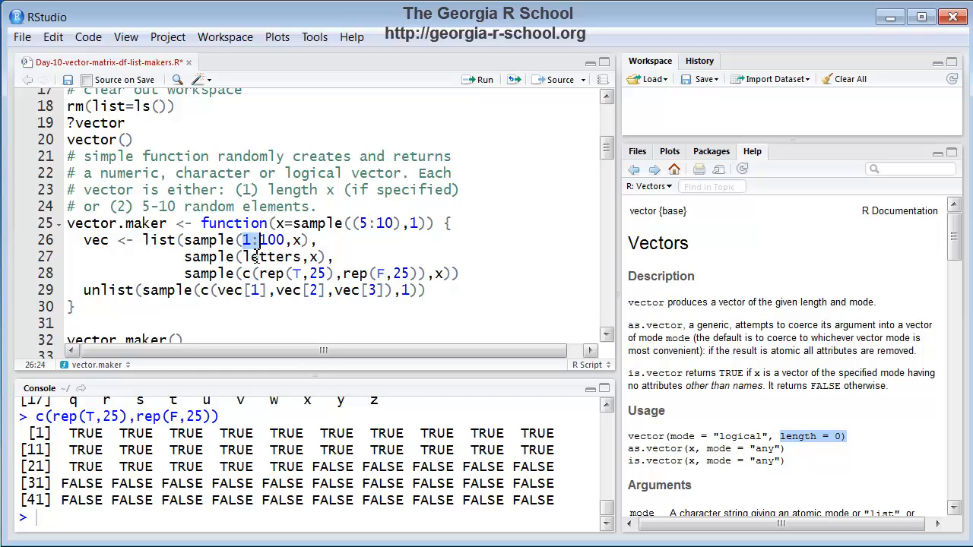
pyautogui.moveTo(244, 240); pyautogui.dragTo(270, 274)
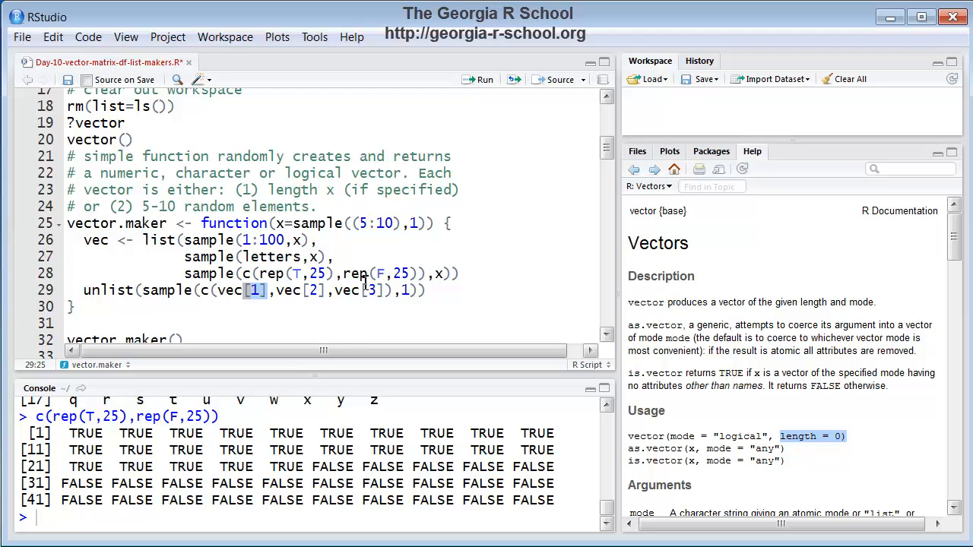
pyautogui.moveTo(158, 279)
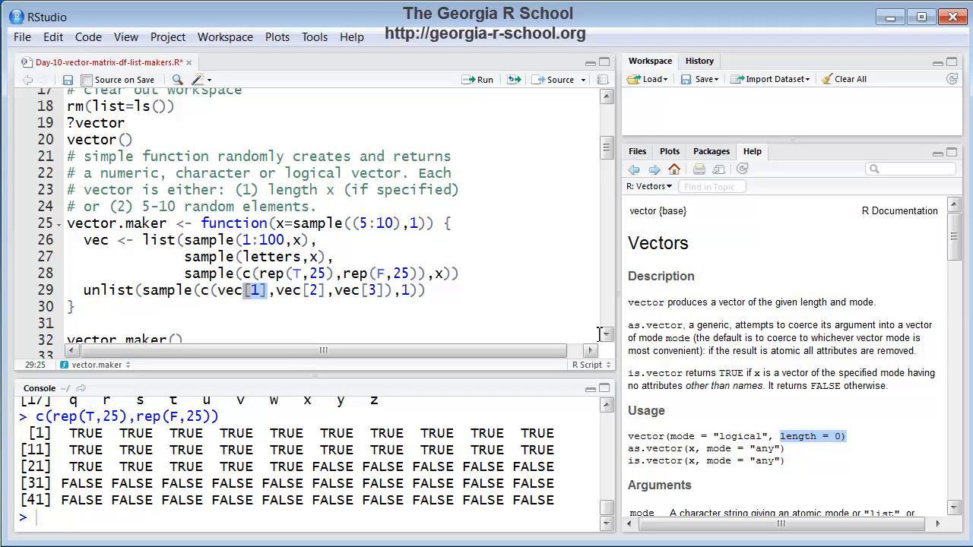
# Select and run the vector.maker definition, then enter fix(vector.maker) in the console
pyautogui.scroll(-3)
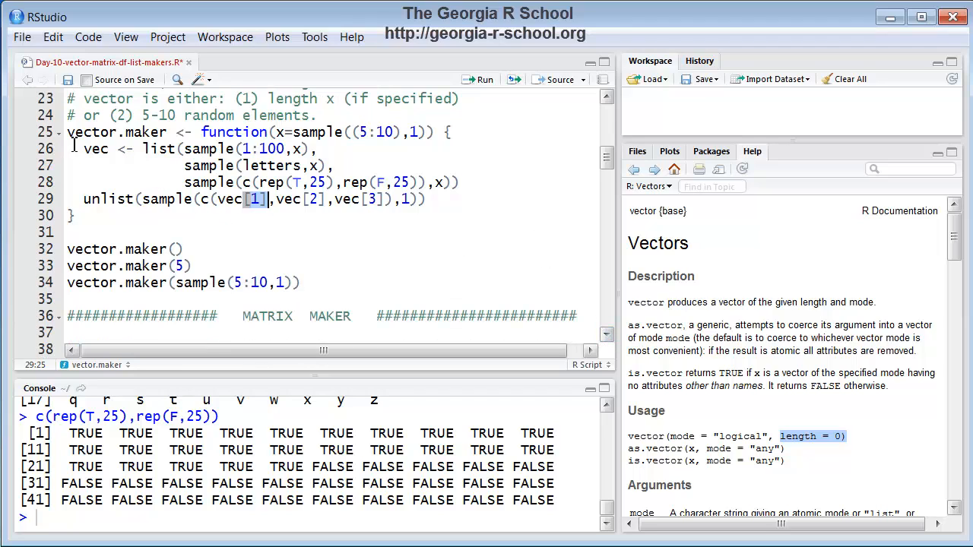
pyautogui.moveTo(67, 131); pyautogui.dragTo(73, 215)
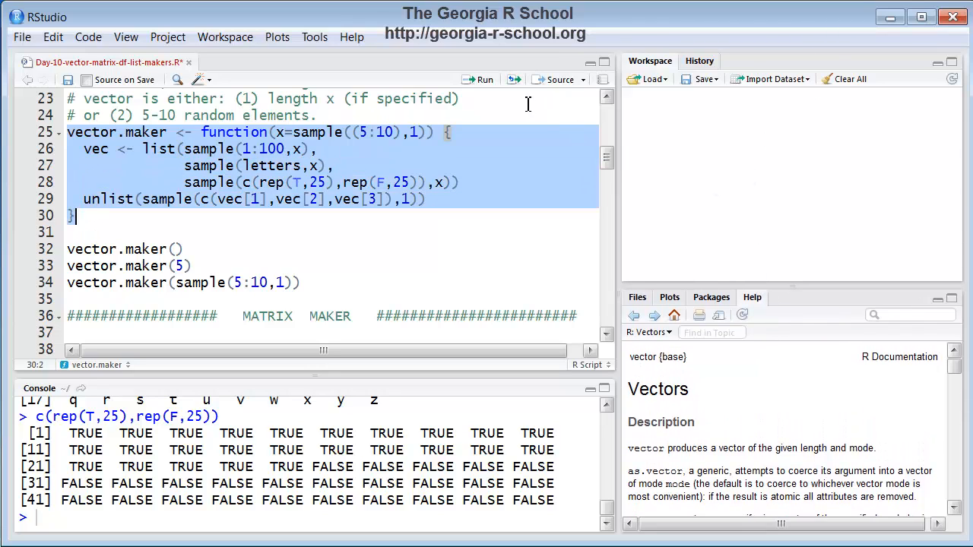
pyautogui.moveTo(485, 79)
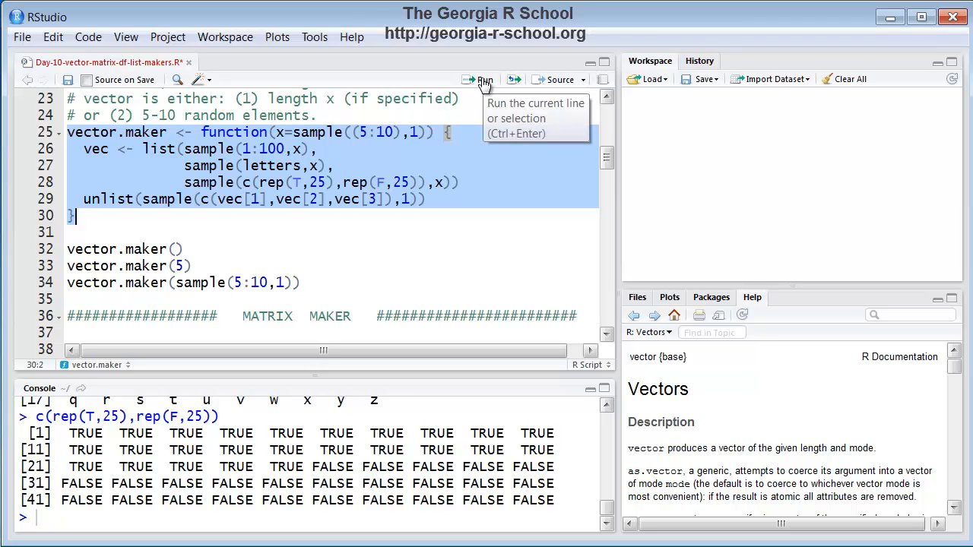
pyautogui.click(484, 79)
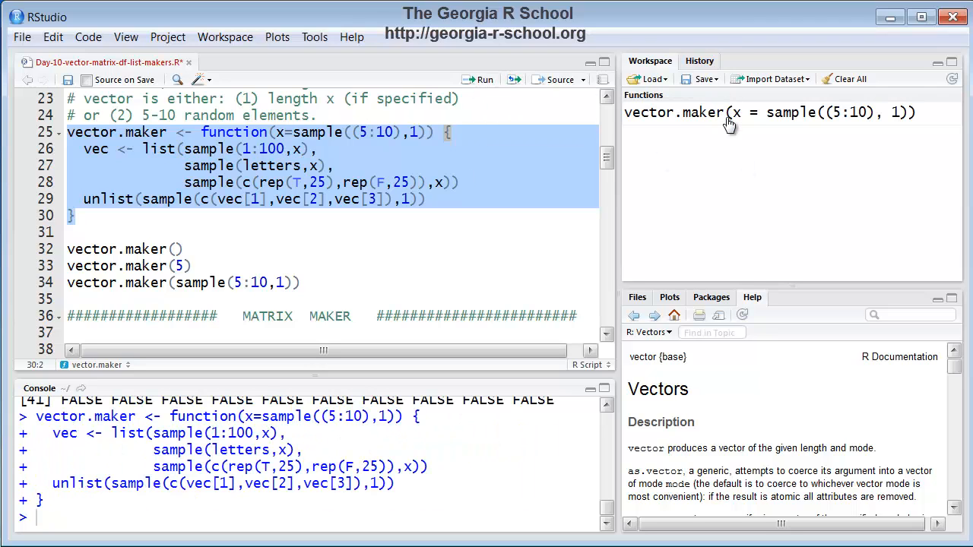
pyautogui.moveTo(770, 127)
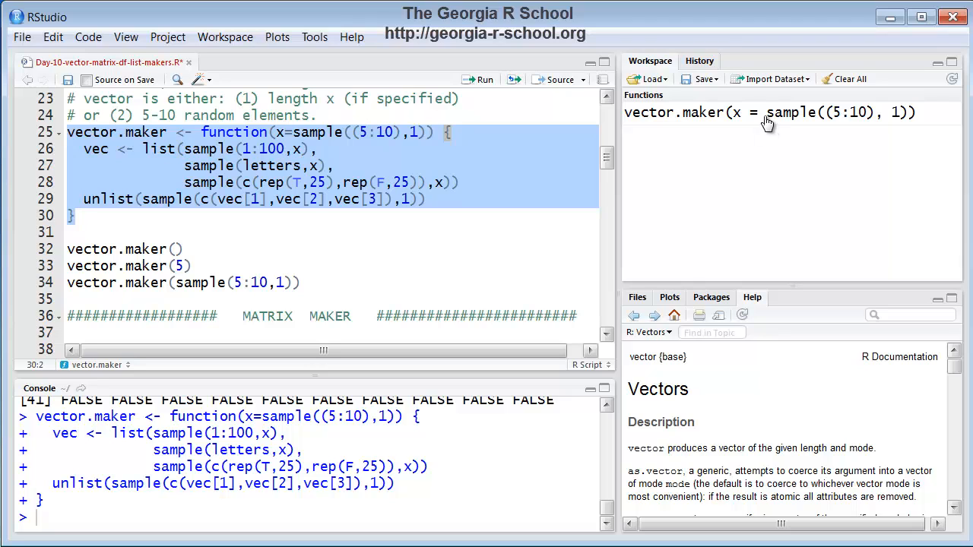
pyautogui.press('Return')
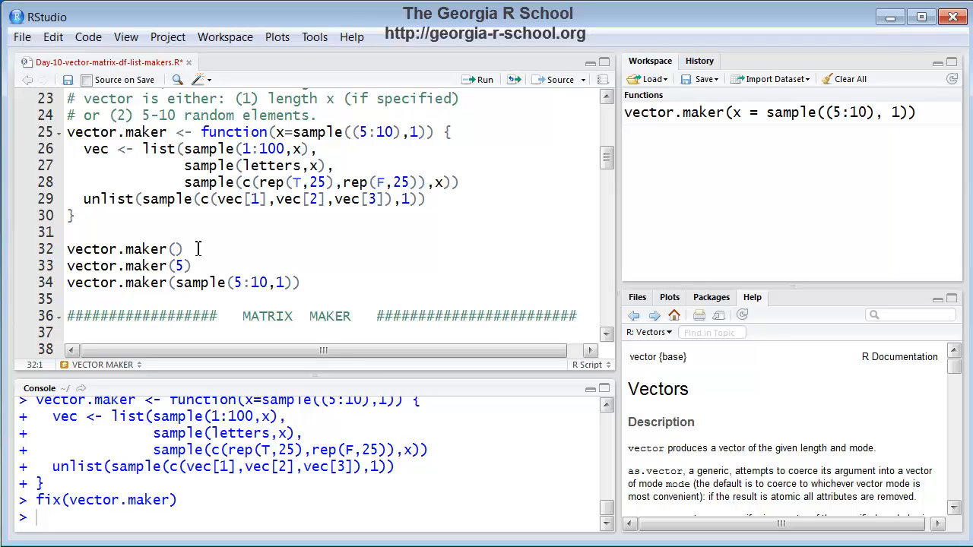
pyautogui.moveTo(485, 79)
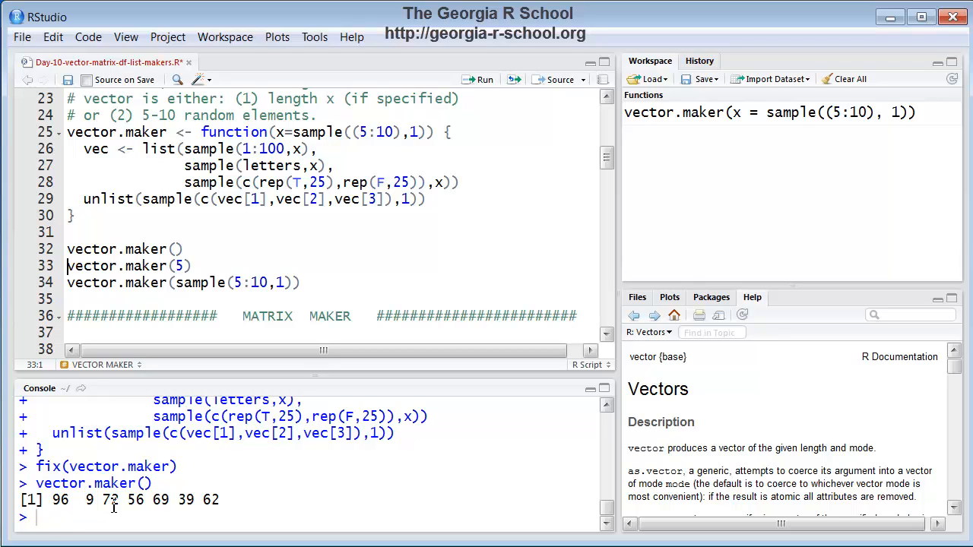
pyautogui.moveTo(203, 510)
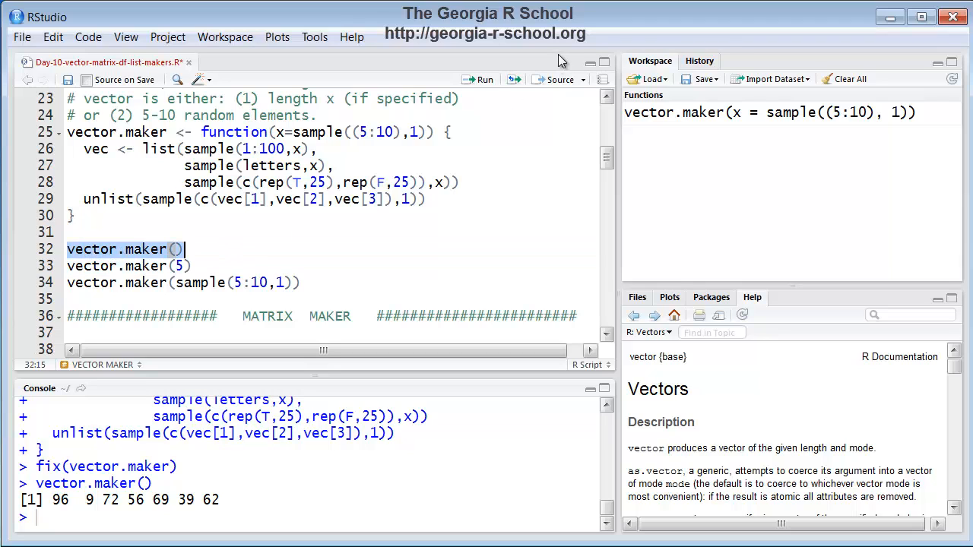
# Run vector.maker() seven times, getting random numeric, character or logical vectors
pyautogui.click(480, 79)
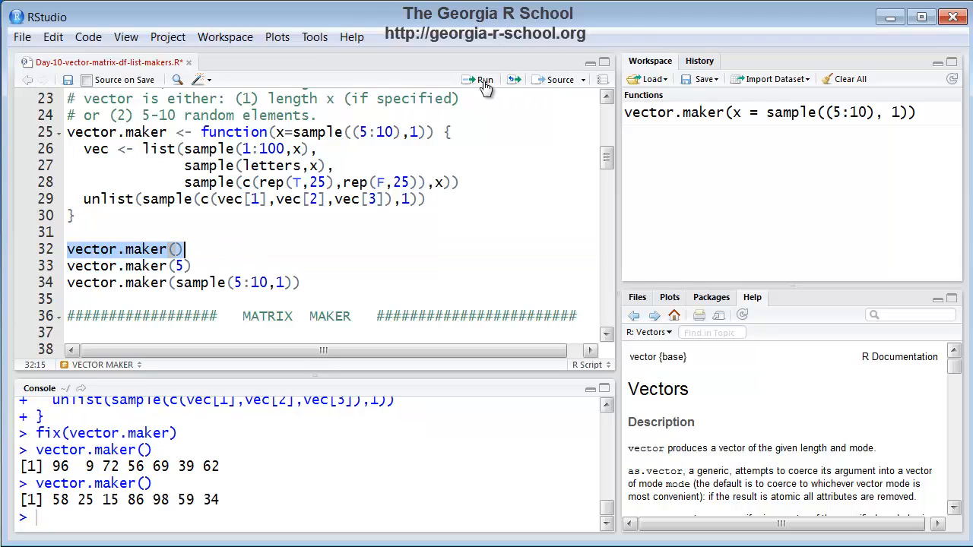
pyautogui.click(484, 79)
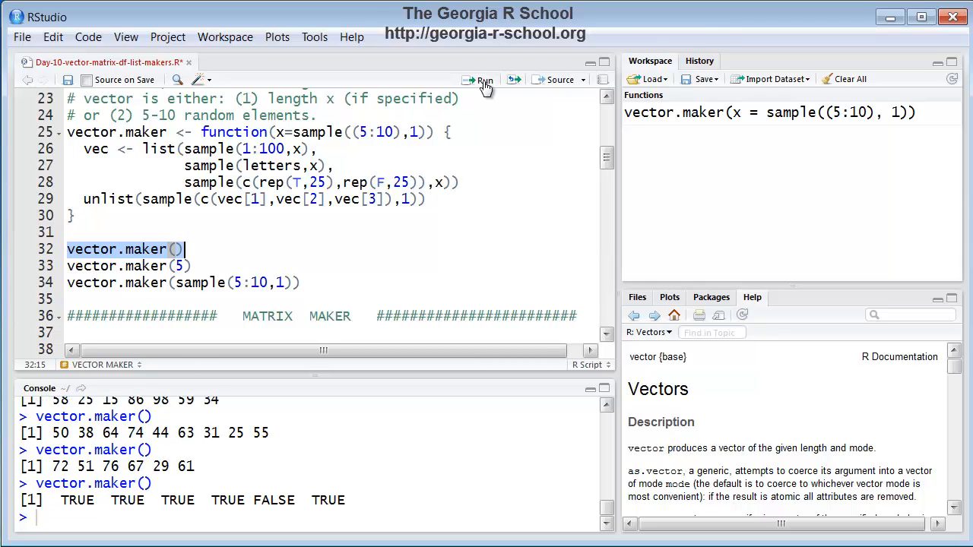
pyautogui.click(480, 80)
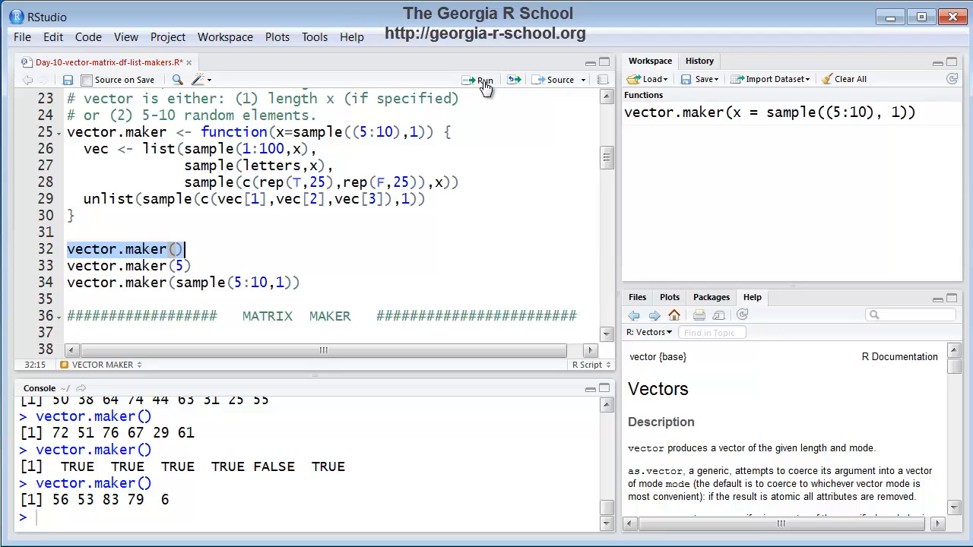
pyautogui.click(484, 80)
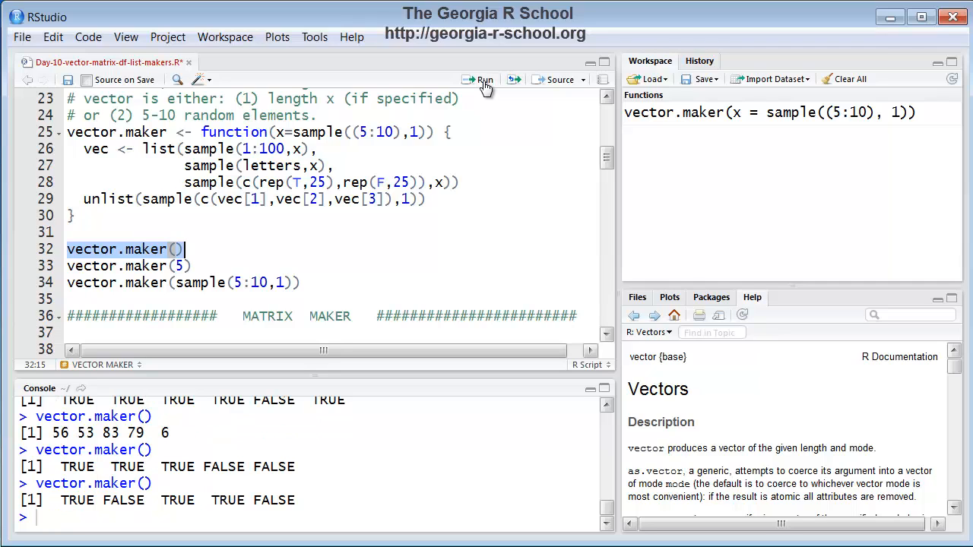
pyautogui.click(485, 79)
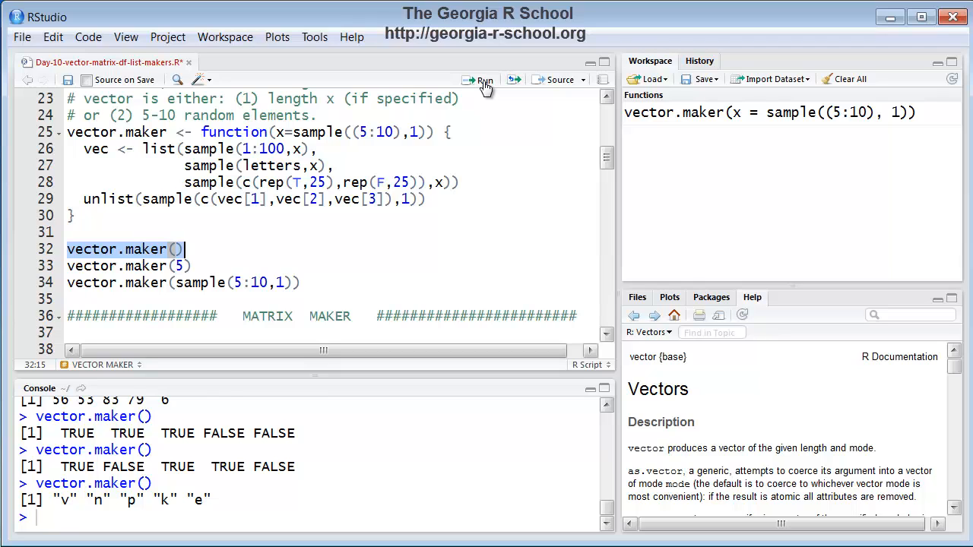
pyautogui.click(484, 80)
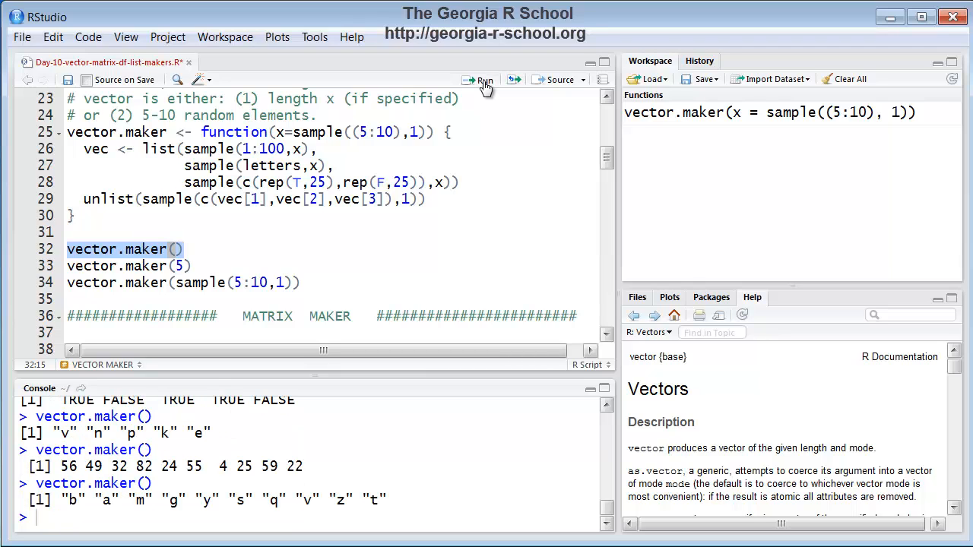
pyautogui.click(485, 80)
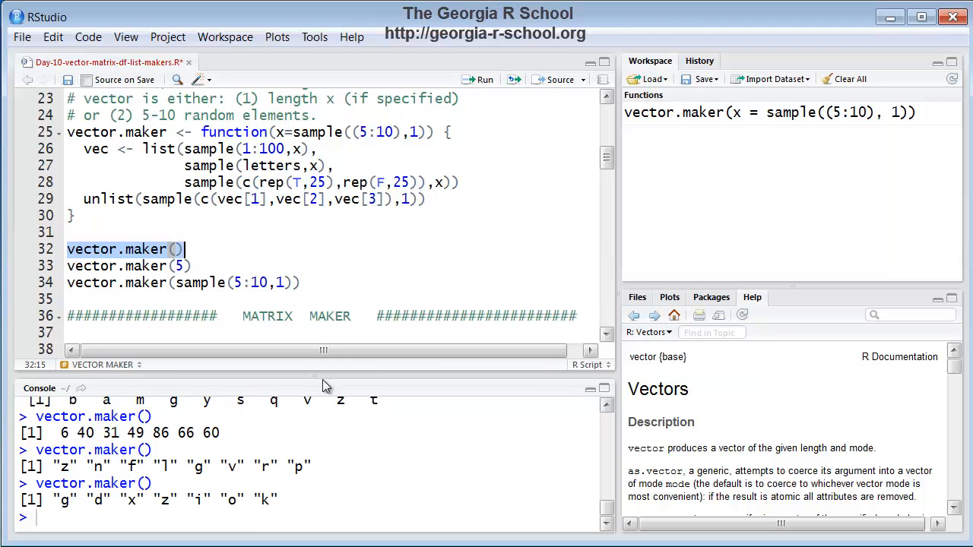
# Run vector.maker() once more, then call vector.maker(5) four times for five-element vectors
pyautogui.click(480, 79)
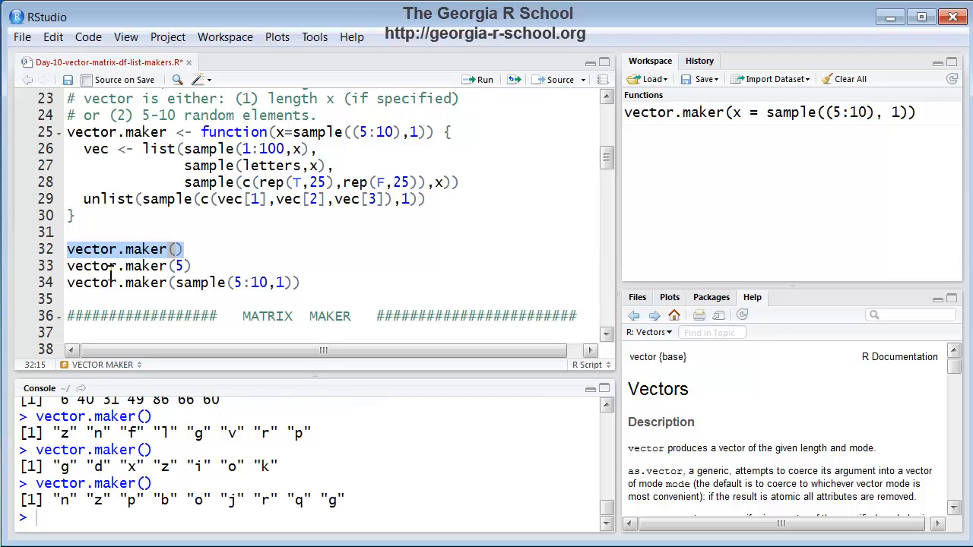
pyautogui.click(113, 265)
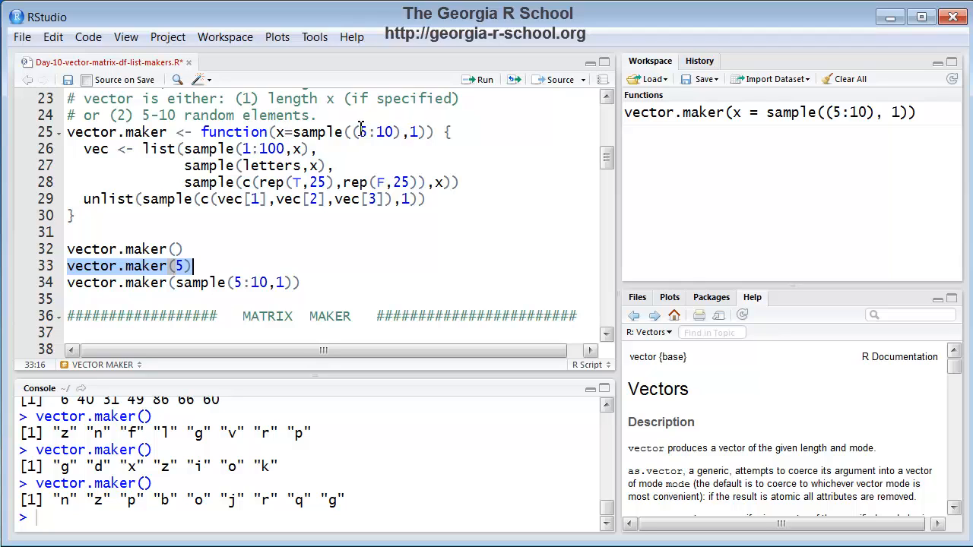
pyautogui.moveTo(252, 378)
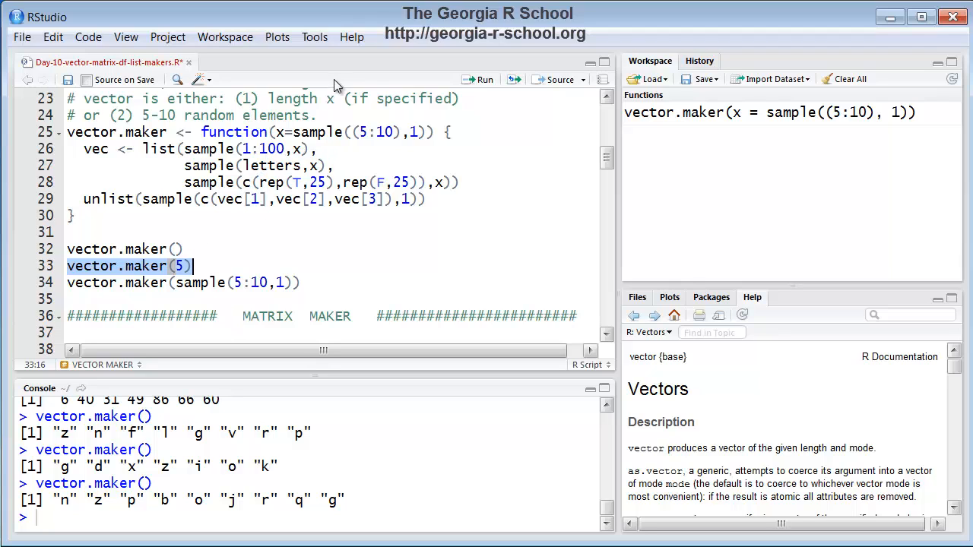
pyautogui.click(484, 79)
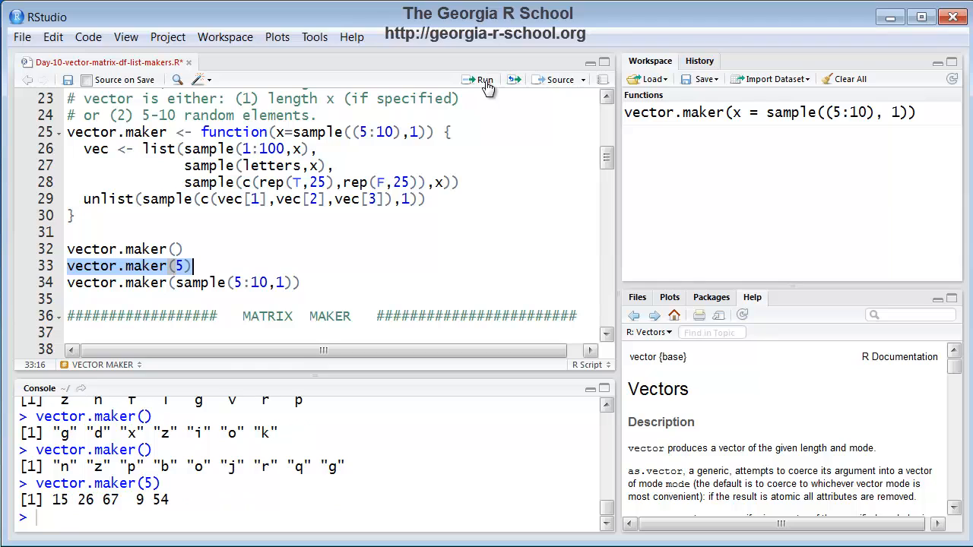
pyautogui.click(483, 80)
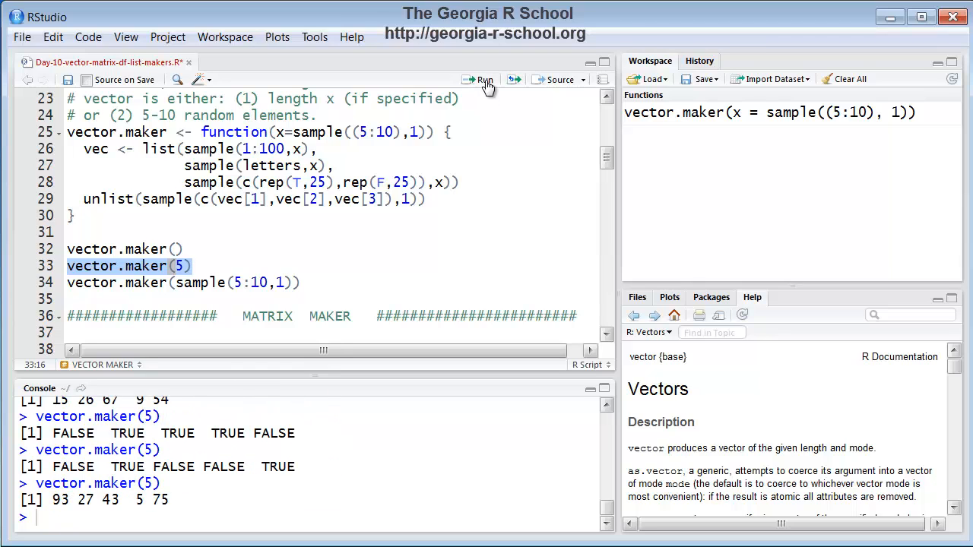
pyautogui.click(479, 79)
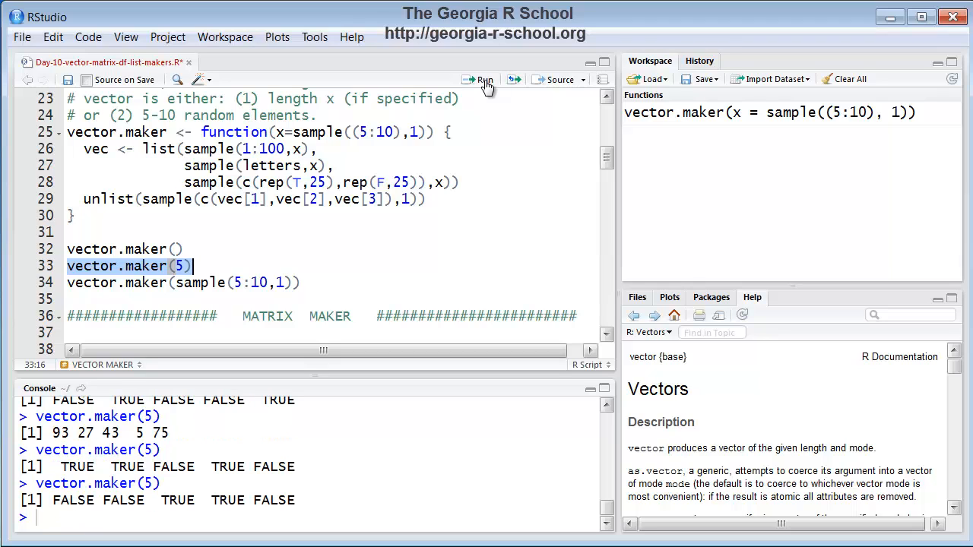
pyautogui.click(482, 80)
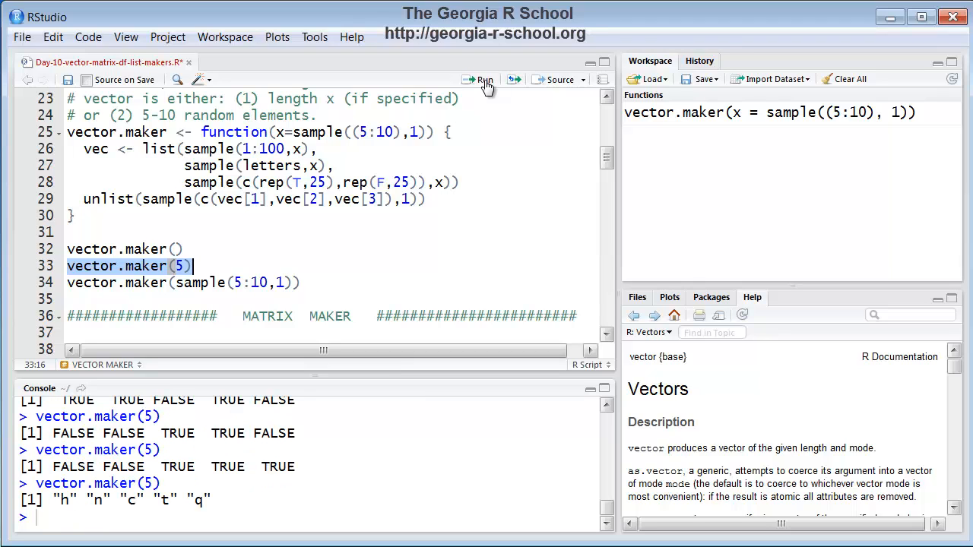